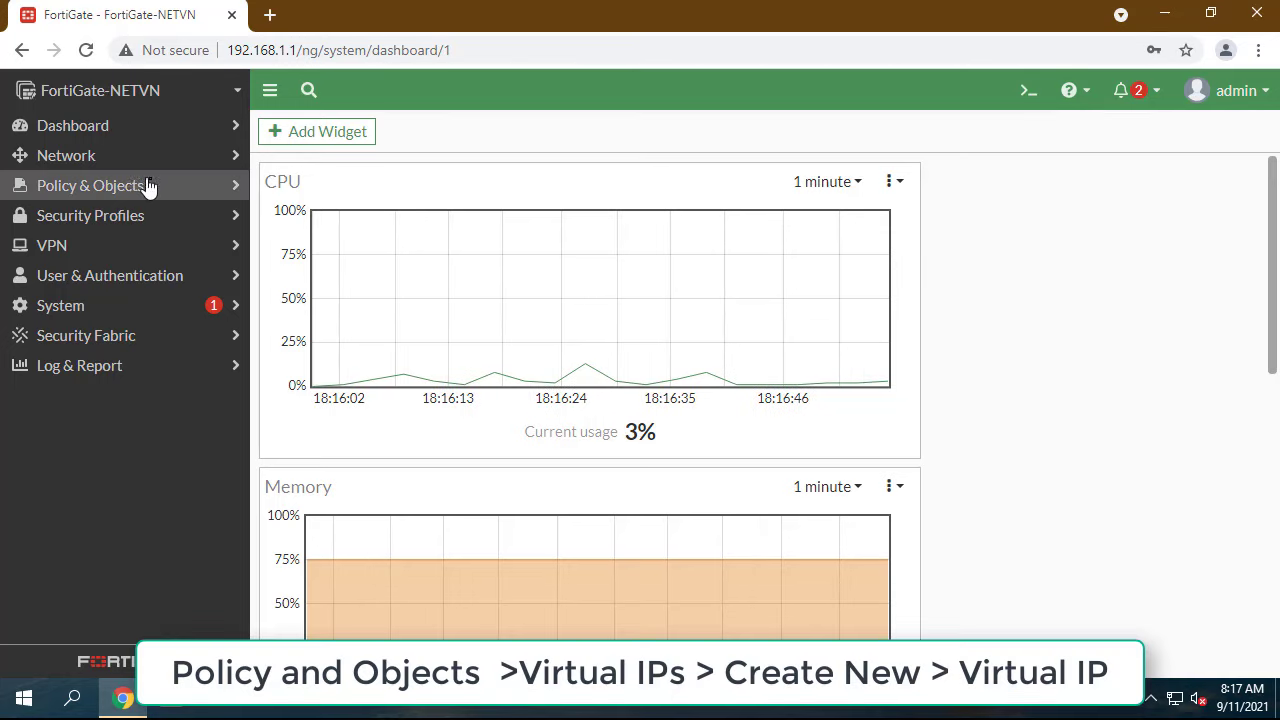
- Show the Virtual IPs list under Policy & Objects, currently empty
click(92, 184)
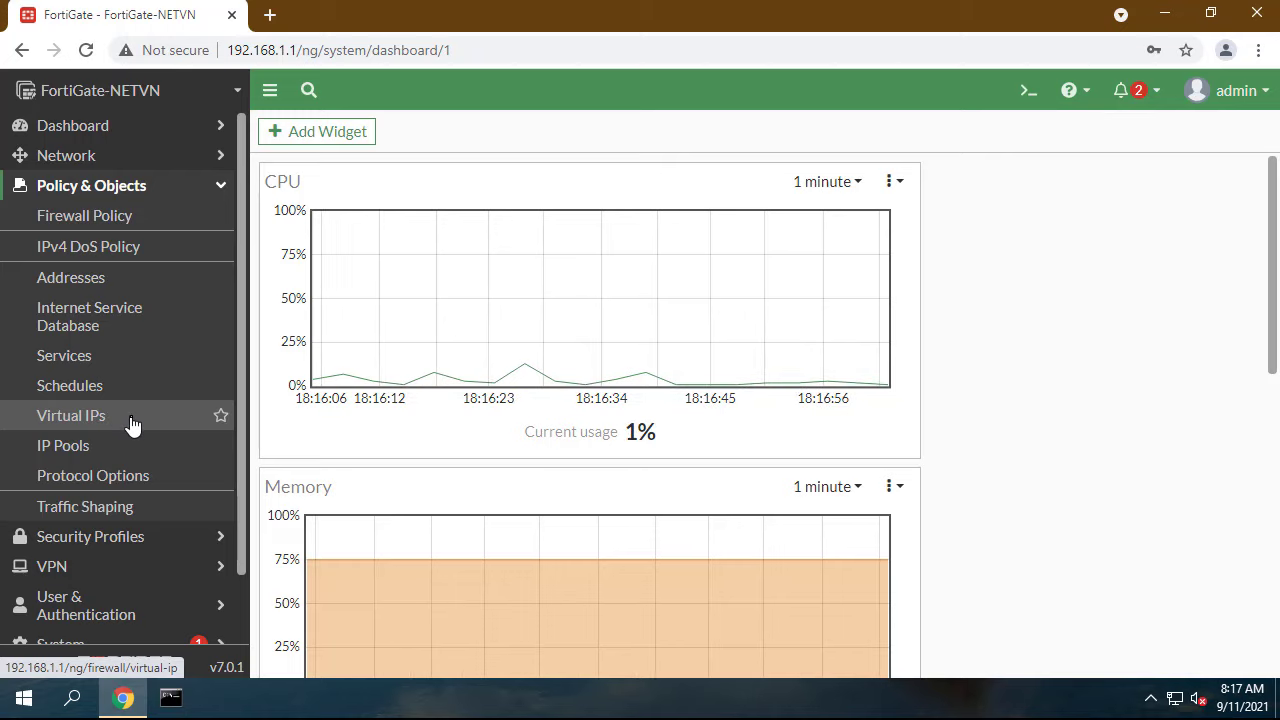
click(72, 414)
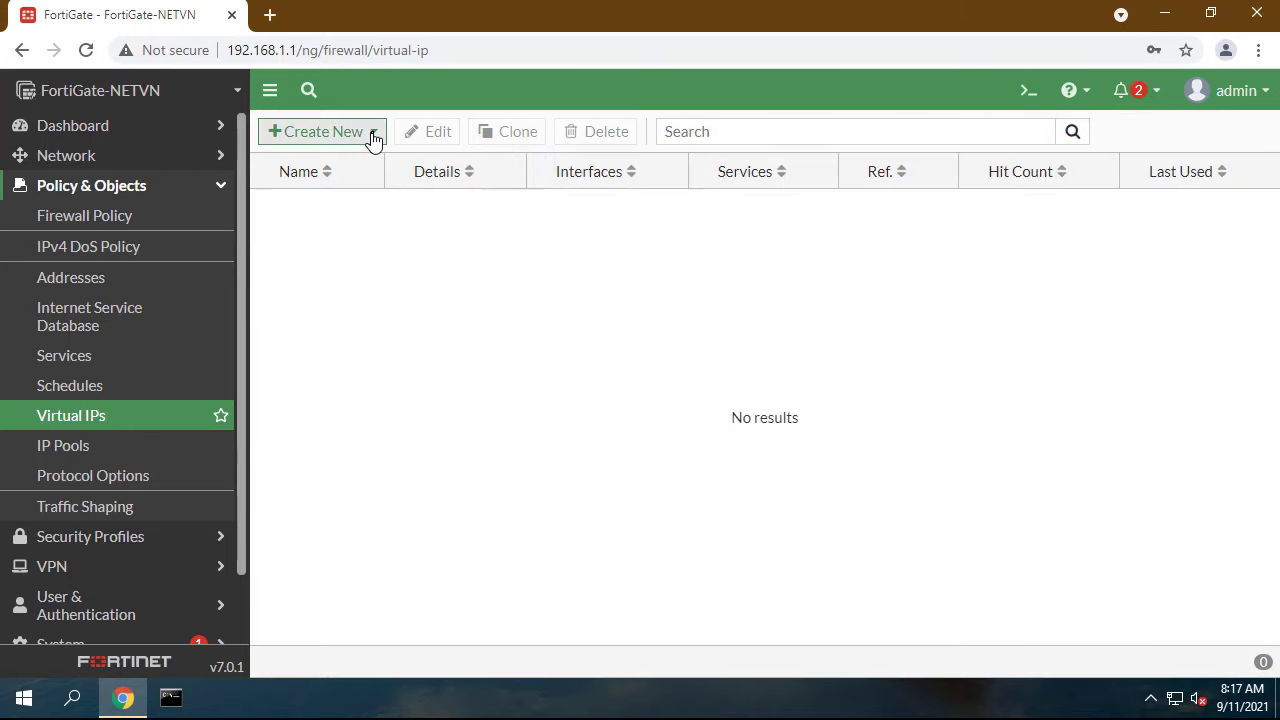
- Create a virtual IP named 'remote desktop' on WAN (port1) with external address 0.0.0.0
click(320, 132)
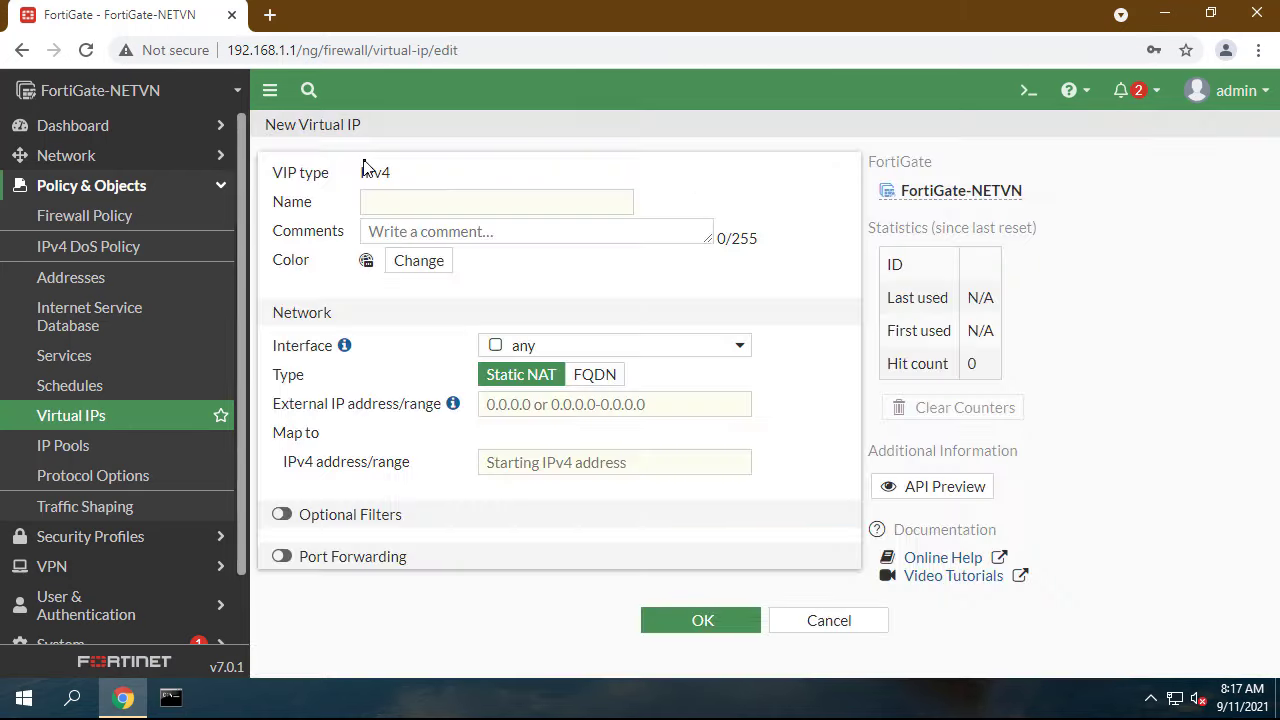
click(496, 200)
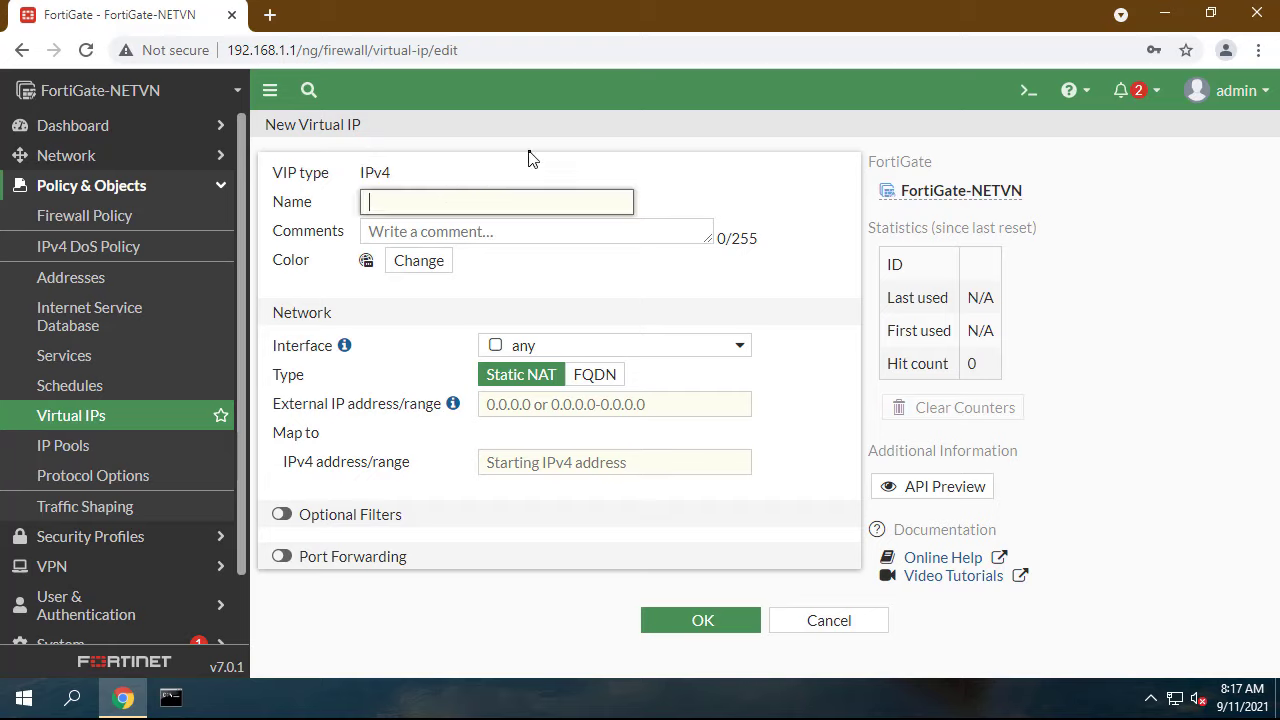
text(remote desktop)
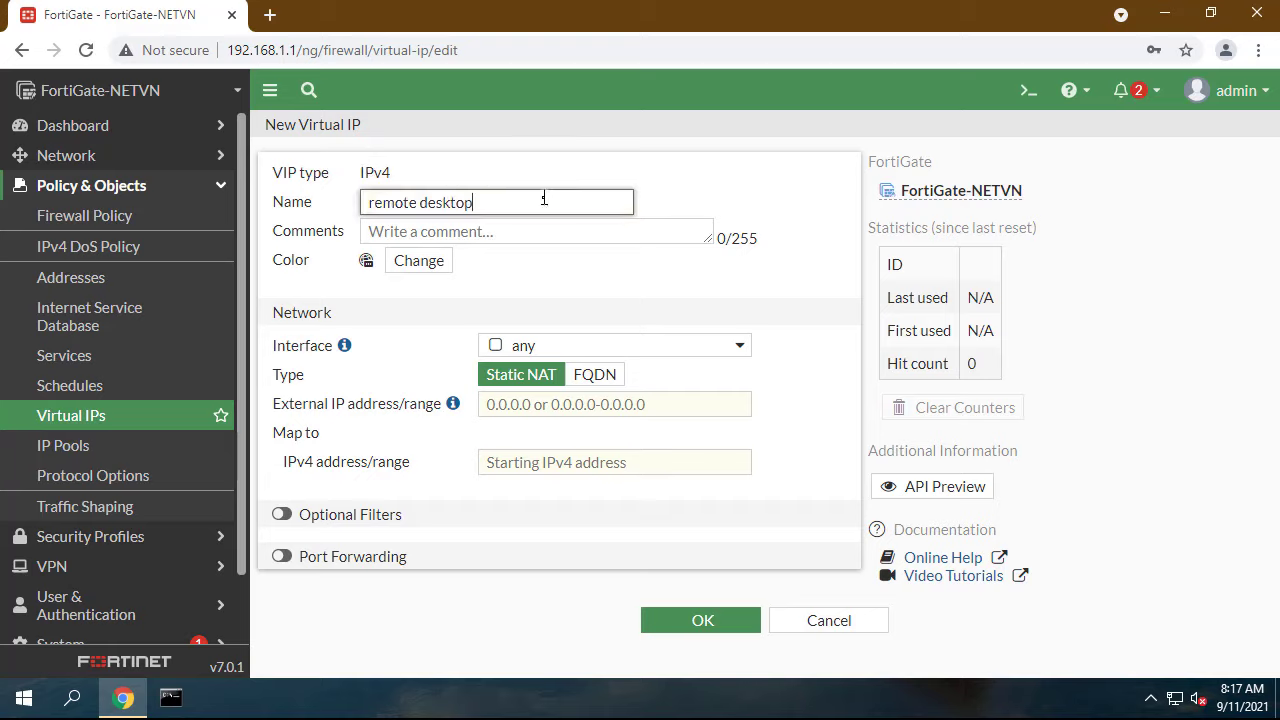
click(612, 344)
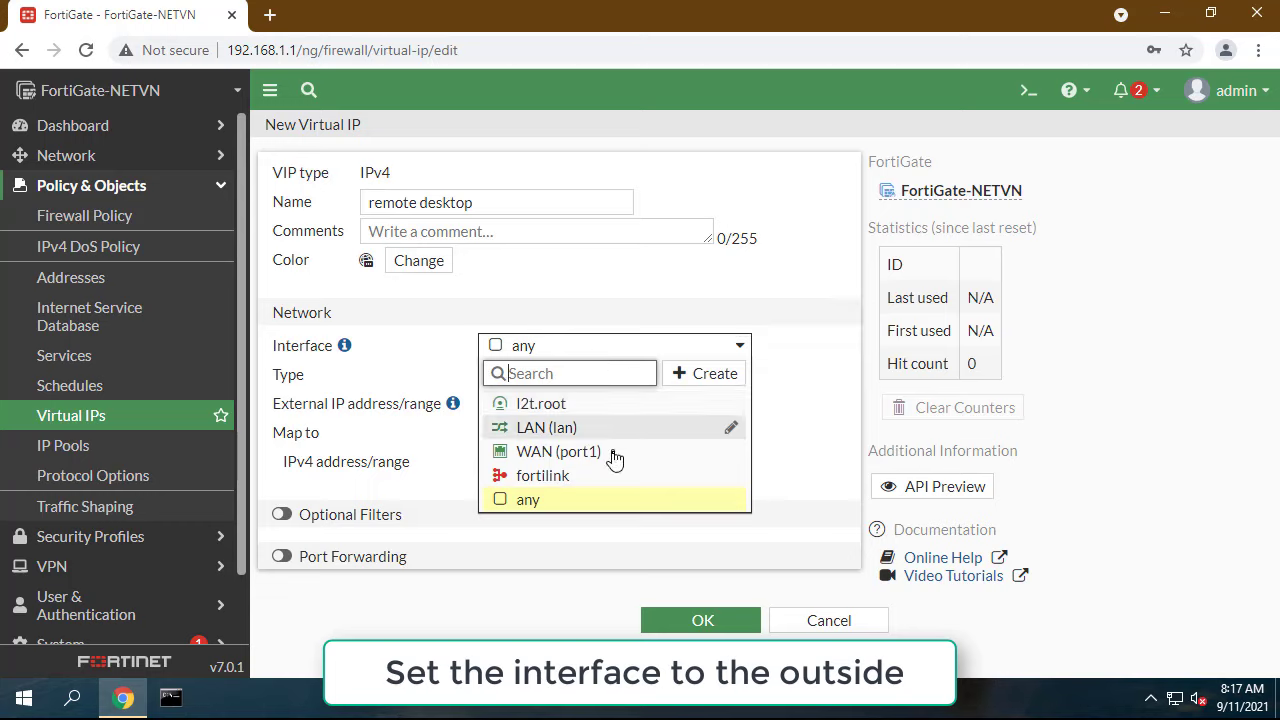
click(556, 452)
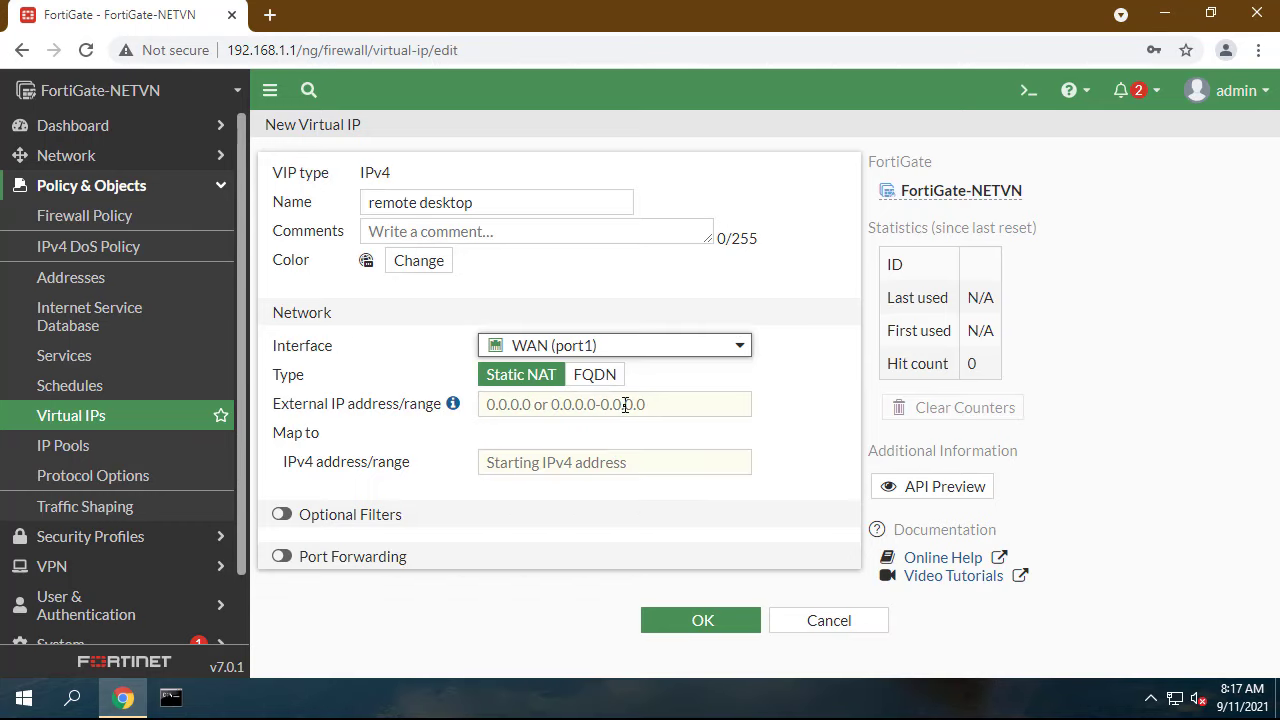
click(614, 404)
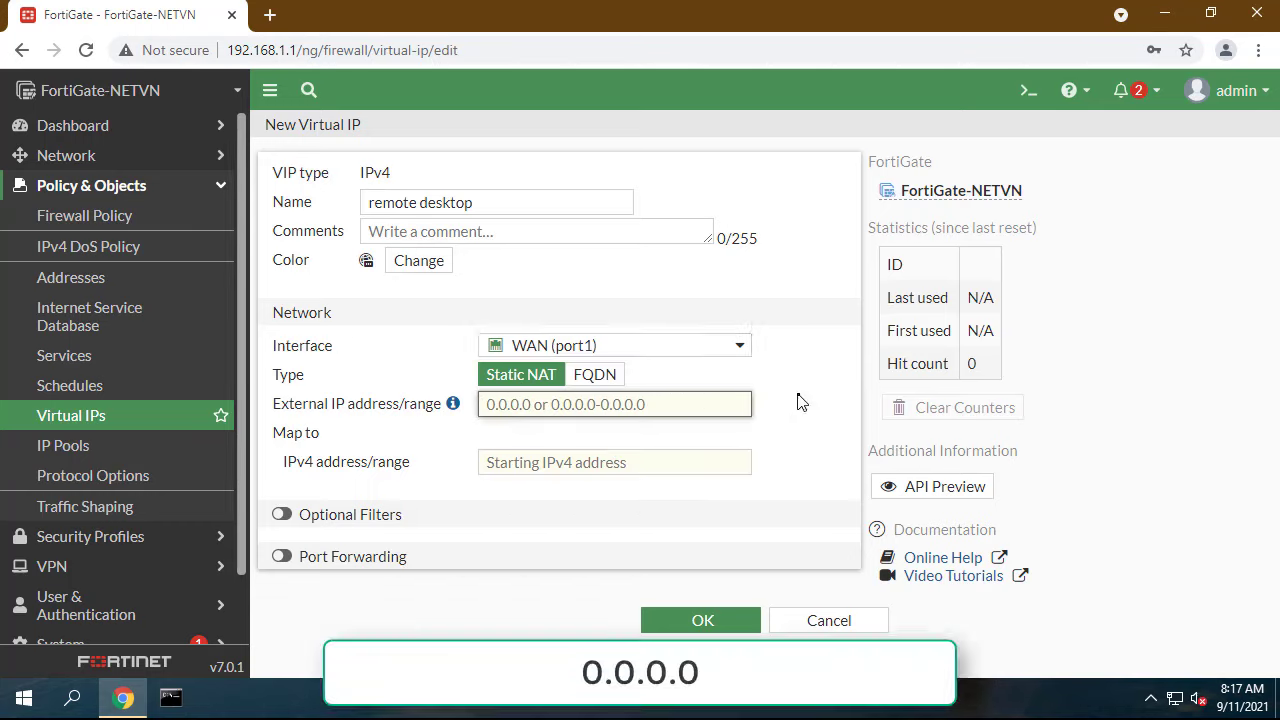
text(0.0.0.)
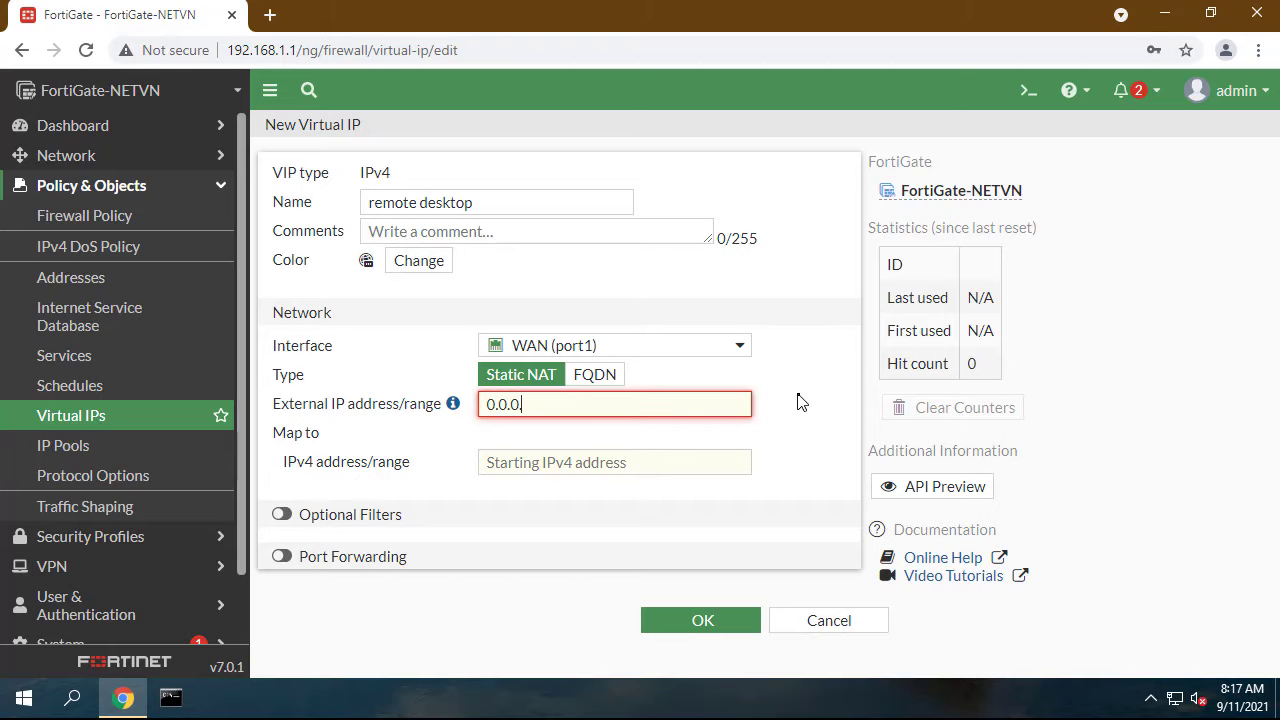
click(614, 462)
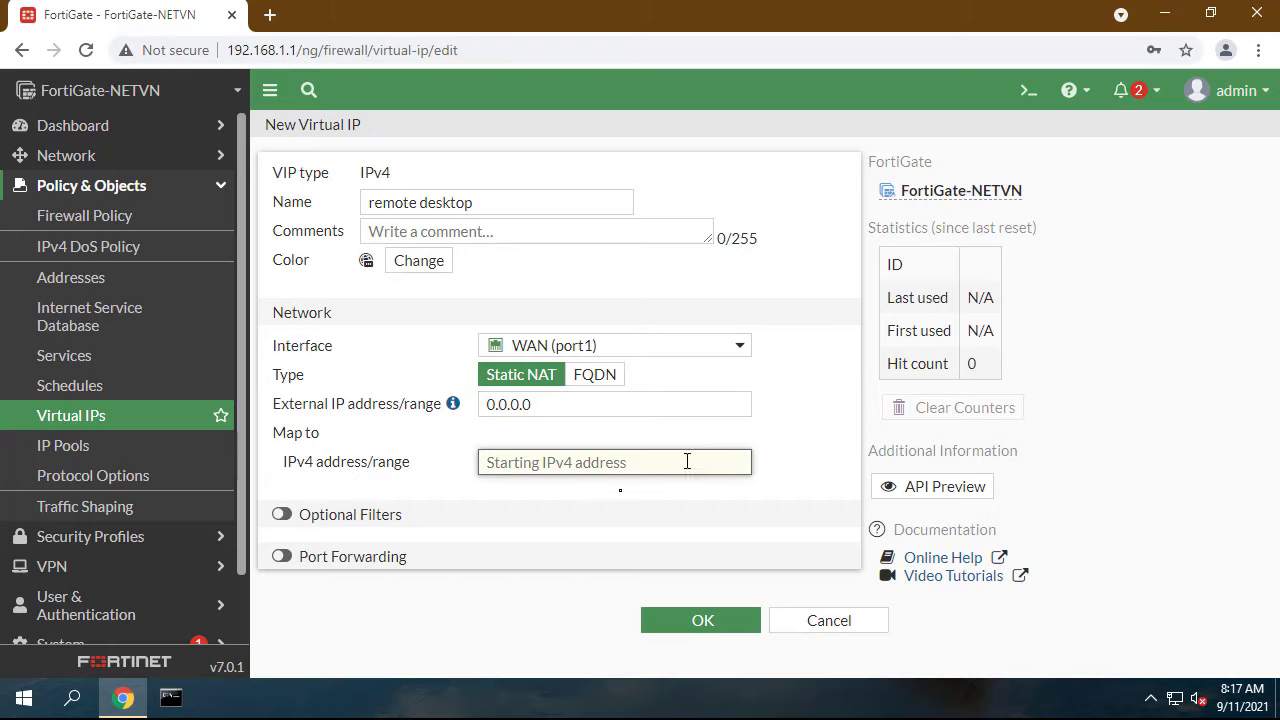
- Run ipconfig in Command Prompt and highlight the PC's IPv4 address 192.168.1.100
click(170, 696)
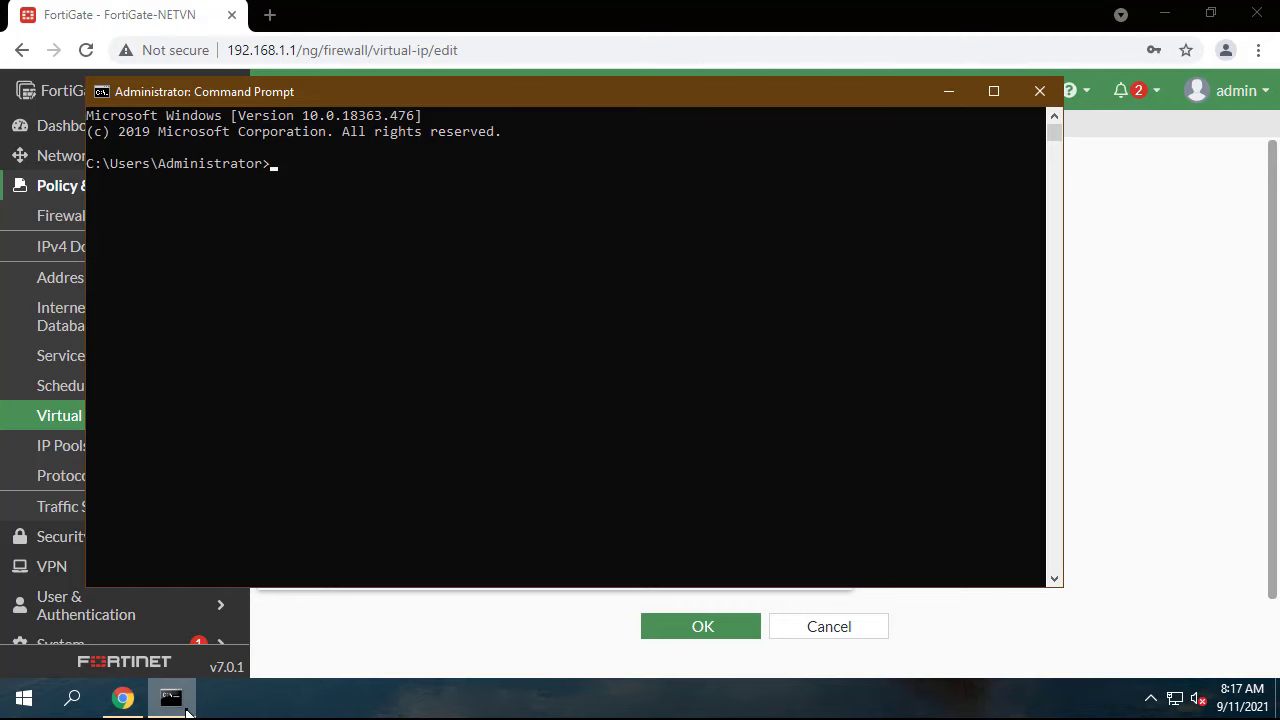
text(ipconfig)
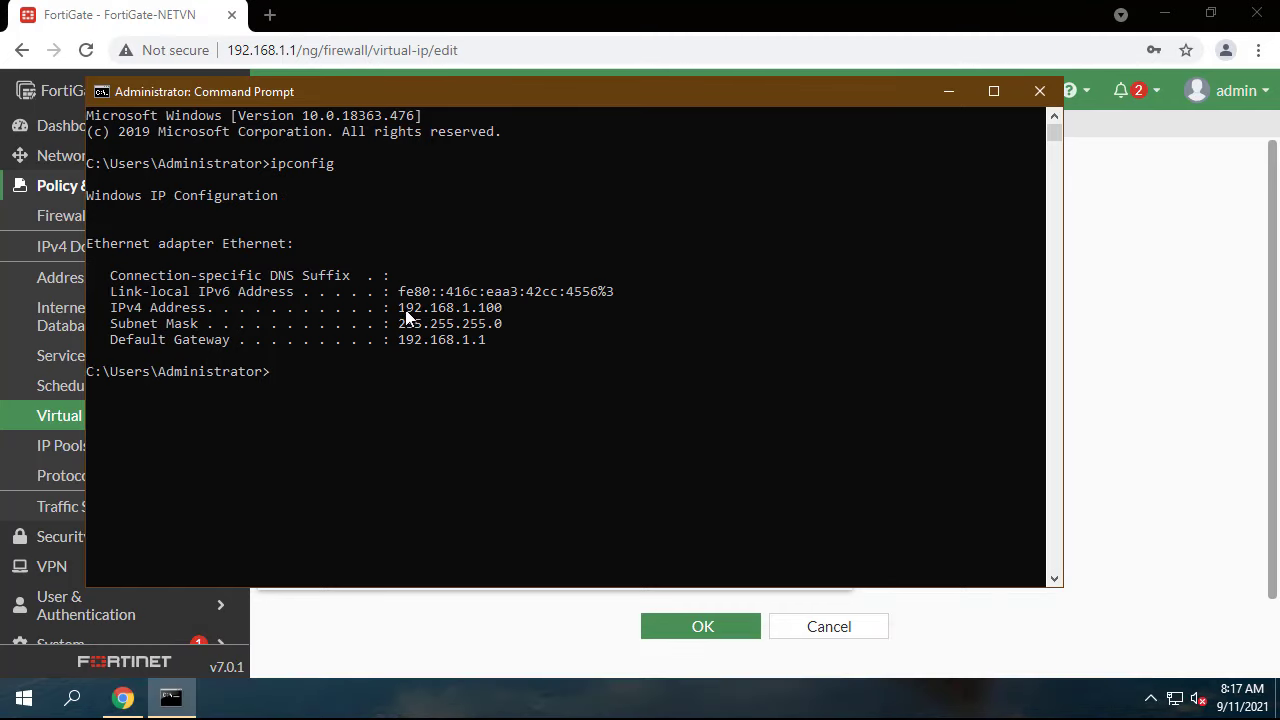
drag(398, 308, 504, 308)
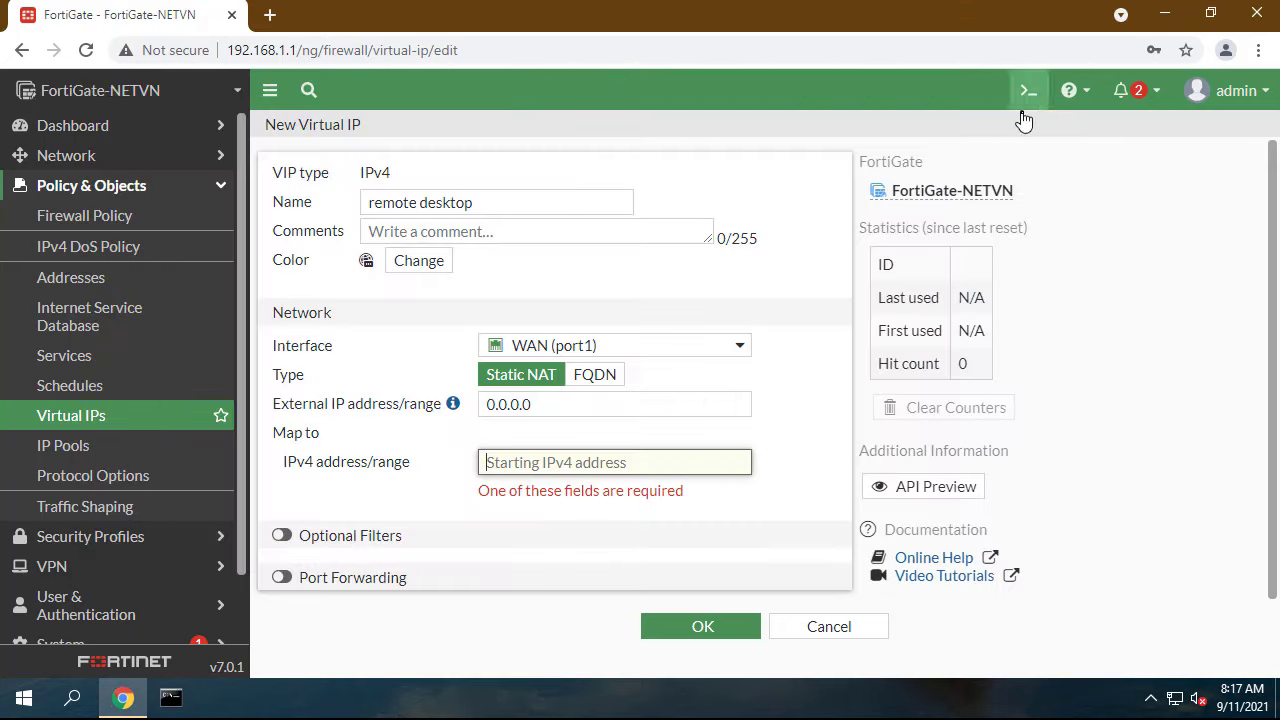
- Map the virtual IP to 192.168.1.100 with TCP port 3389 forwarded to 3389, and save it
text(192.168.1.100)
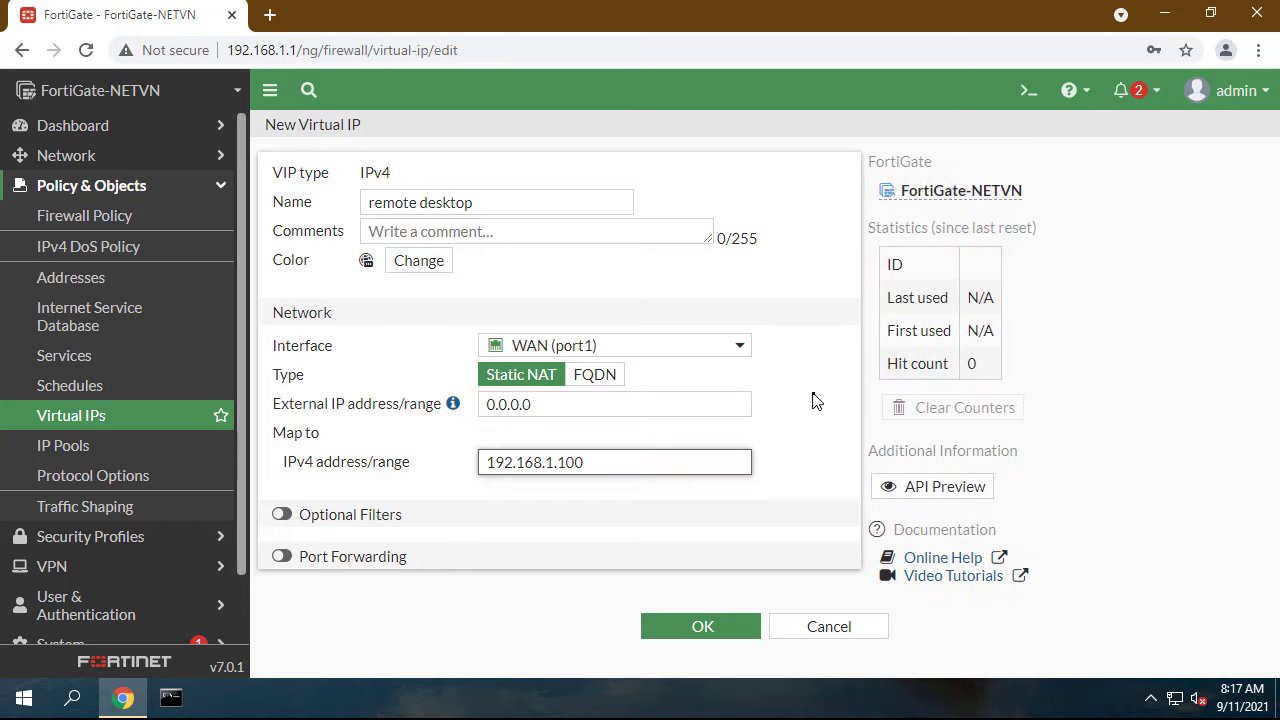
mouse_move(284, 556)
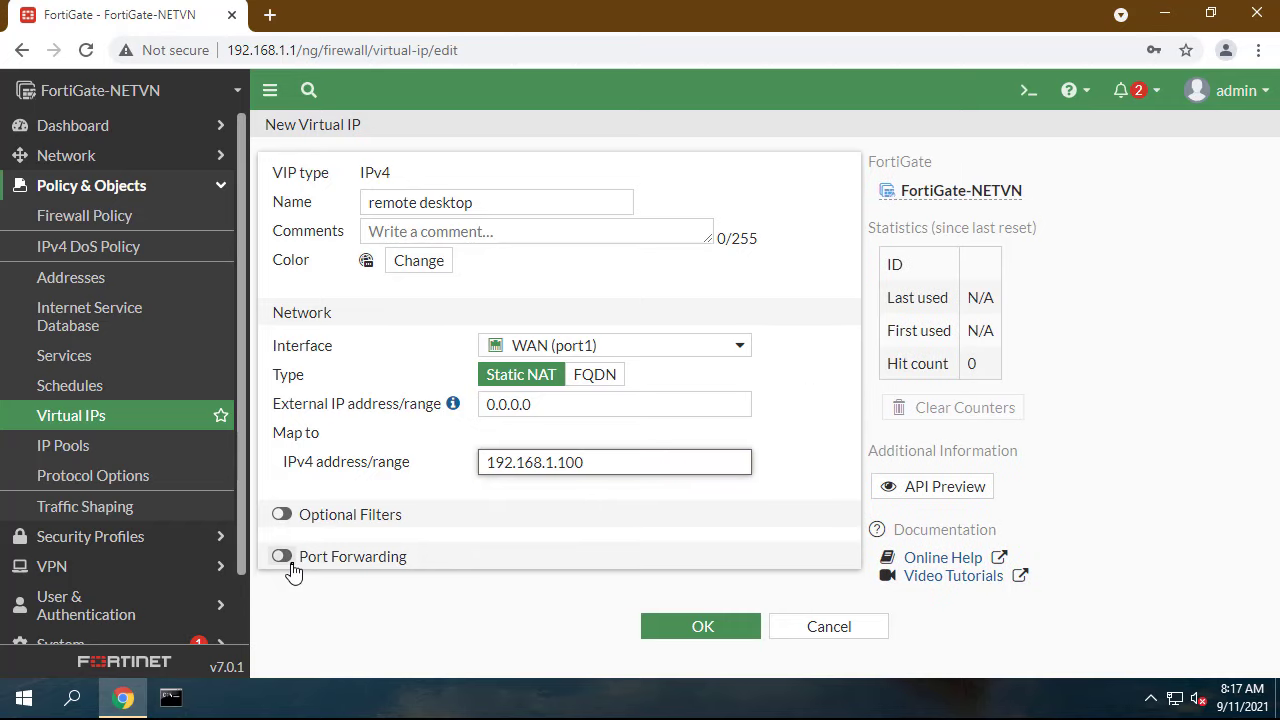
click(280, 556)
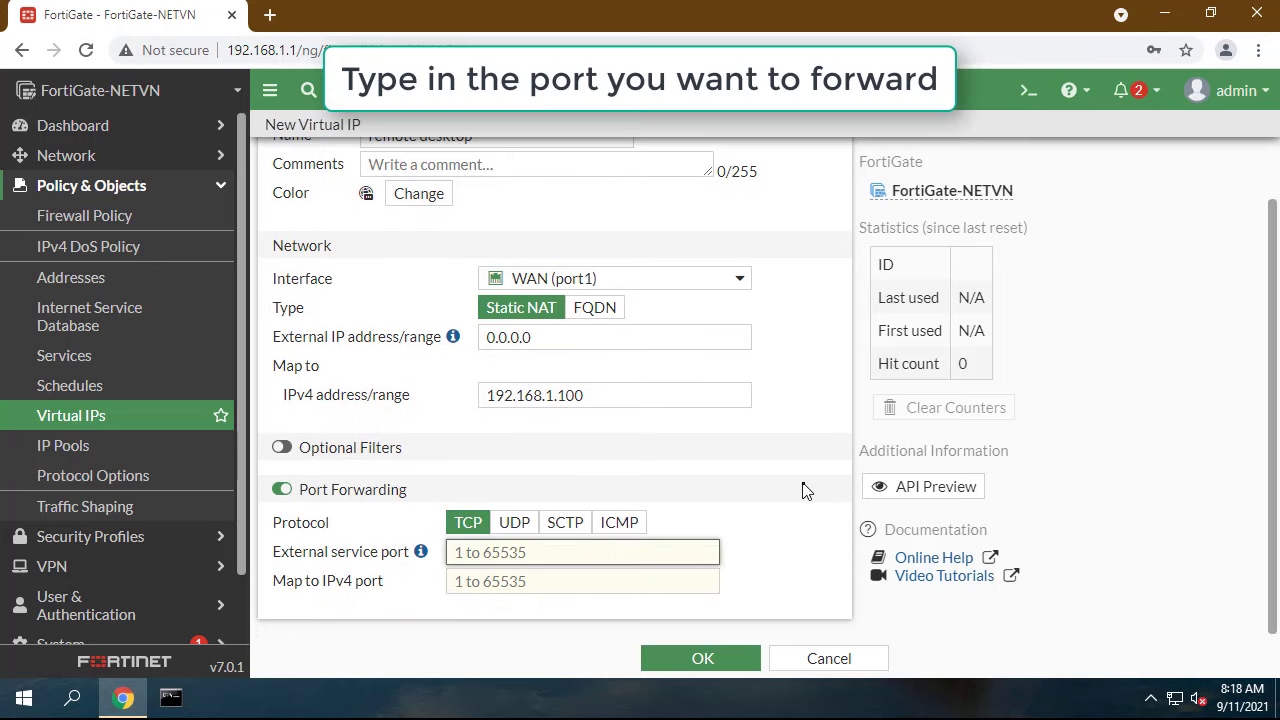
text(3389)
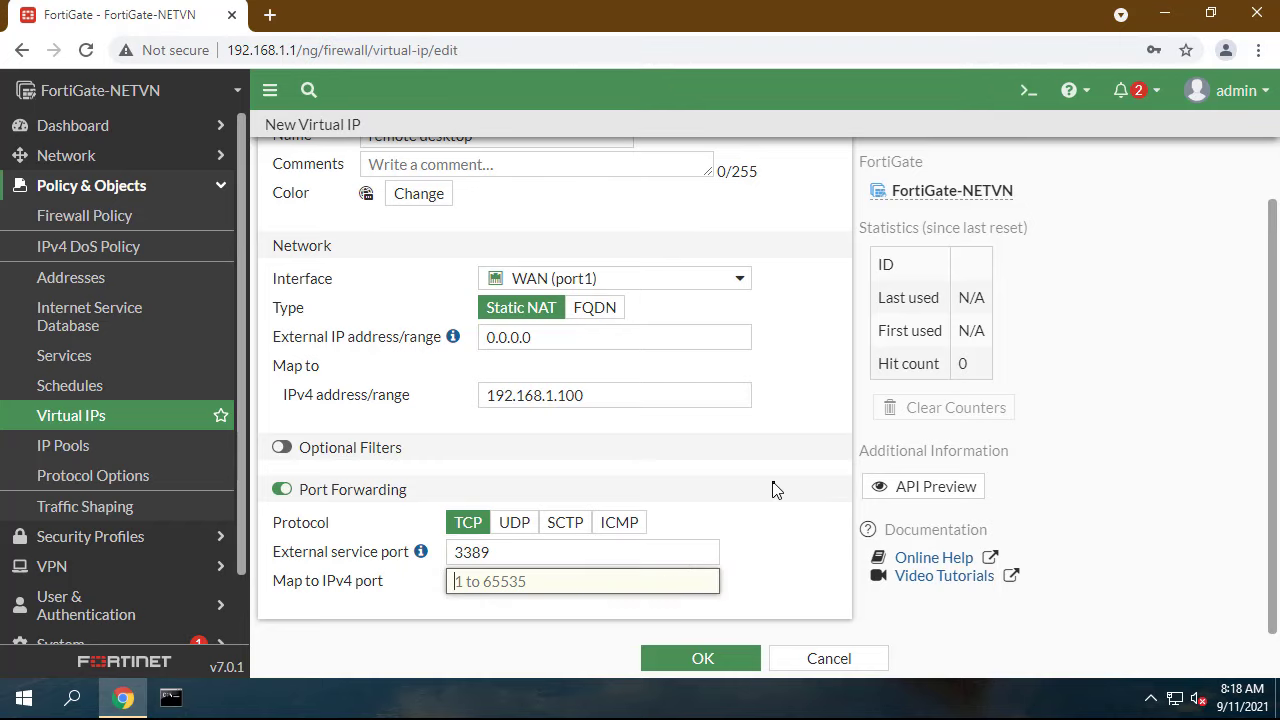
text(3389)
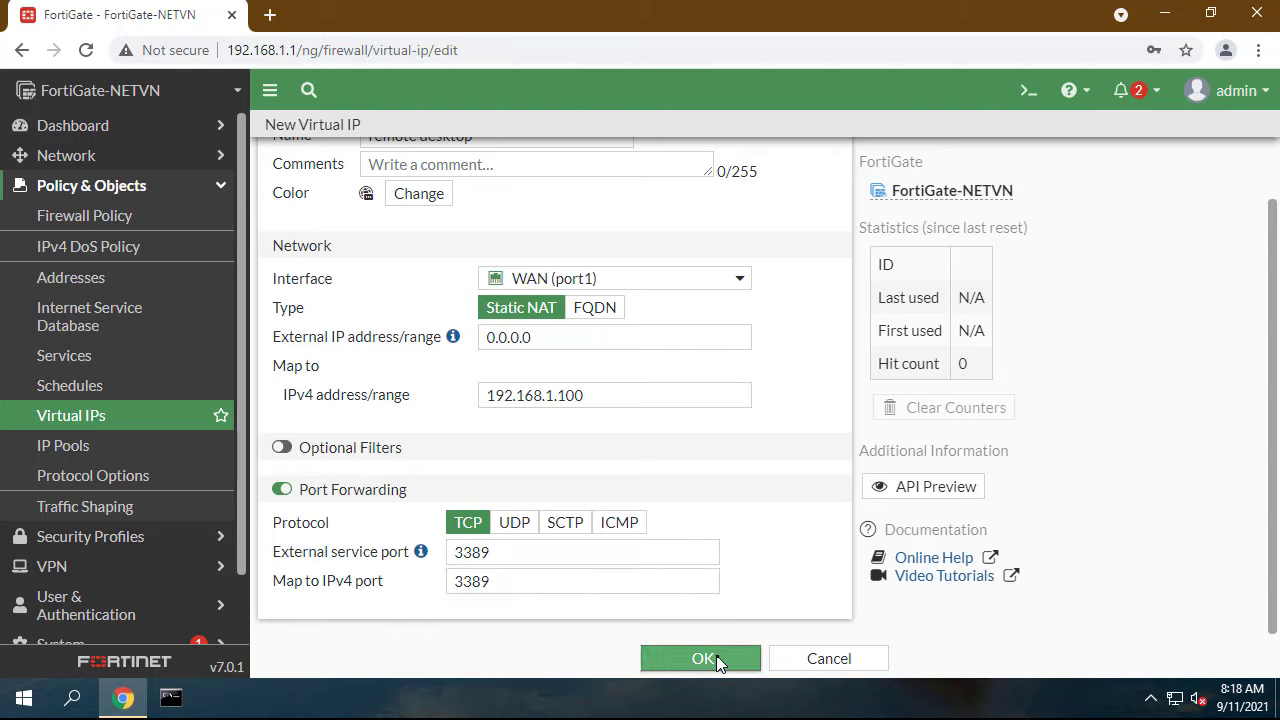
click(700, 658)
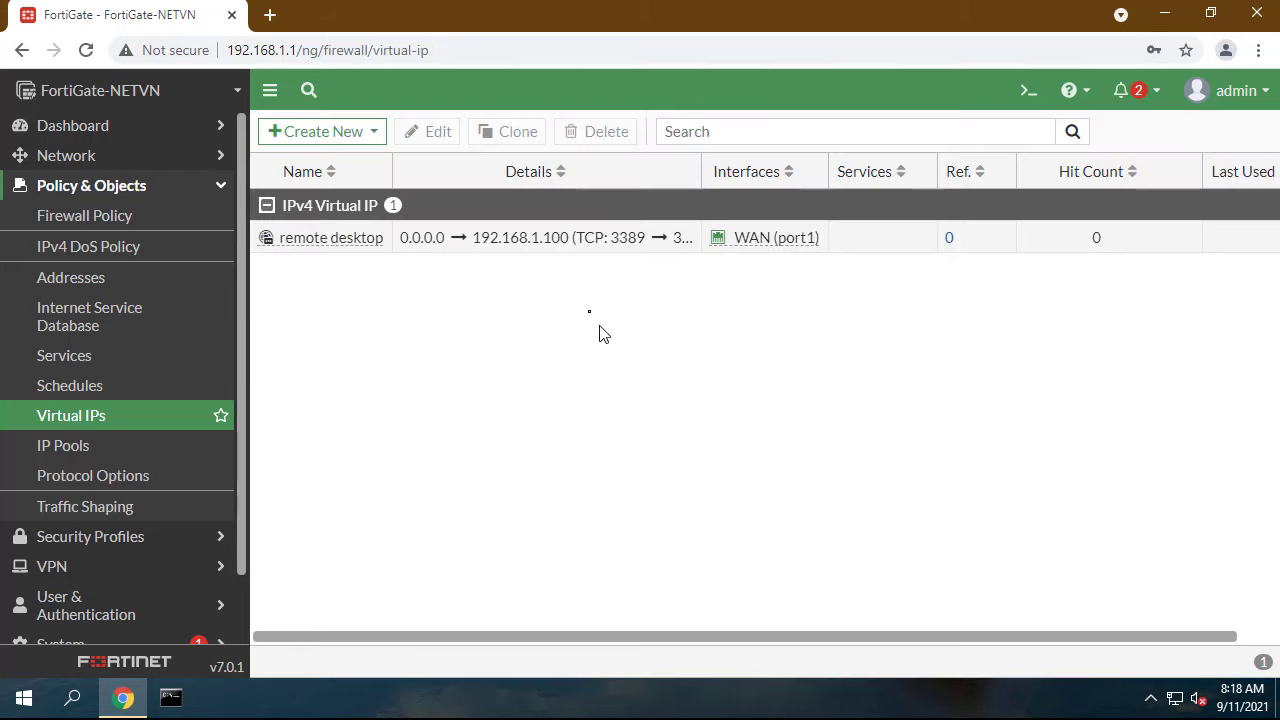
mouse_move(356, 244)
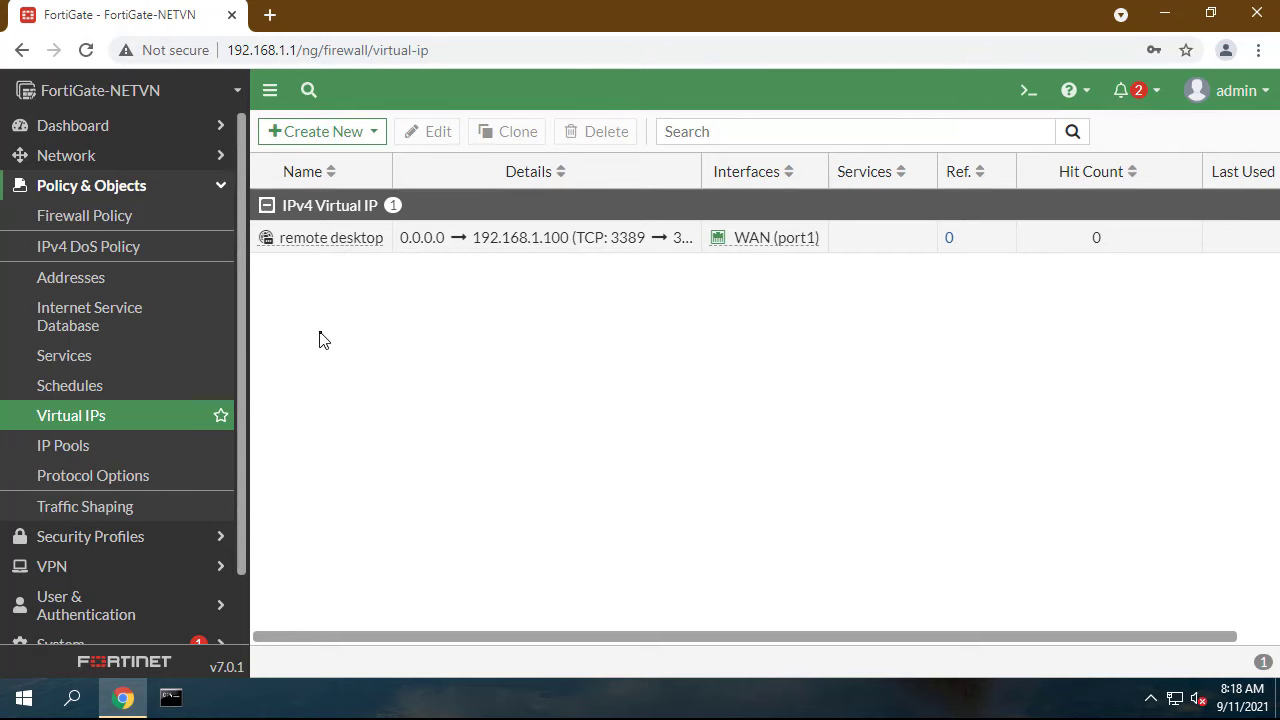
- Show the Firewall Policy list under Policy & Objects
click(84, 216)
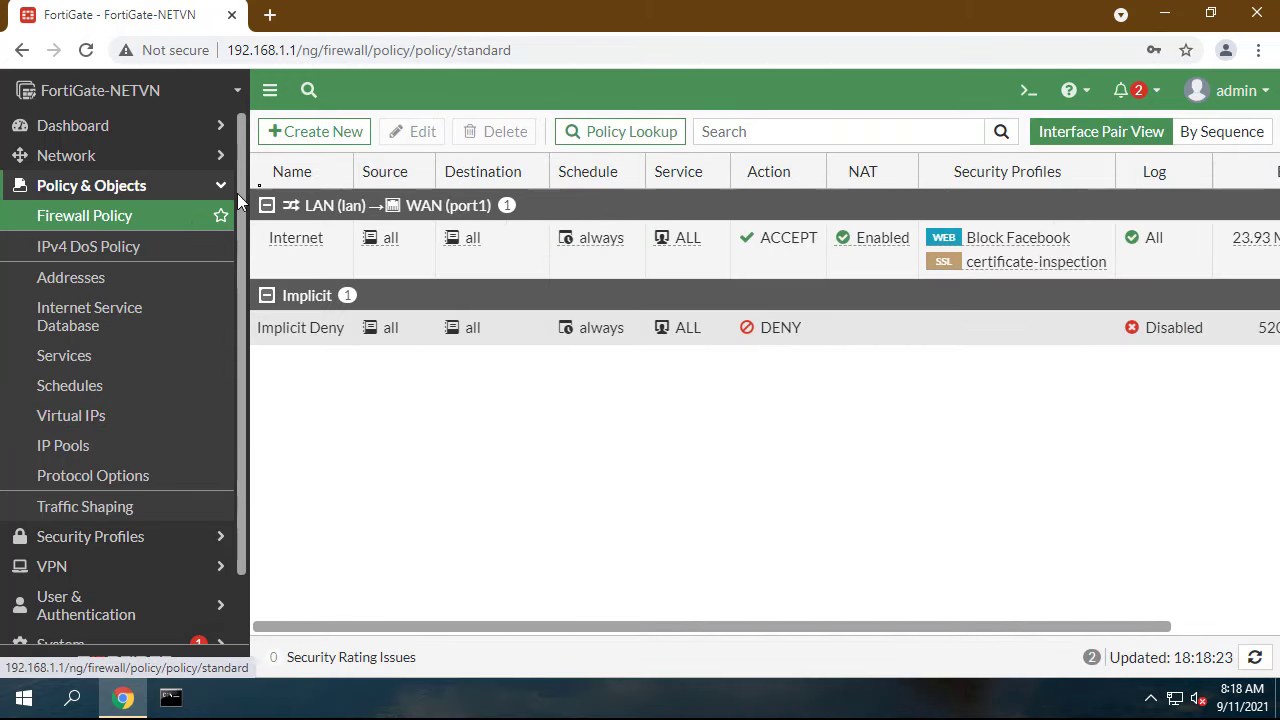
- Create a policy named 'remote desktop' with incoming WAN (port1) and outgoing LAN (lan)
click(314, 132)
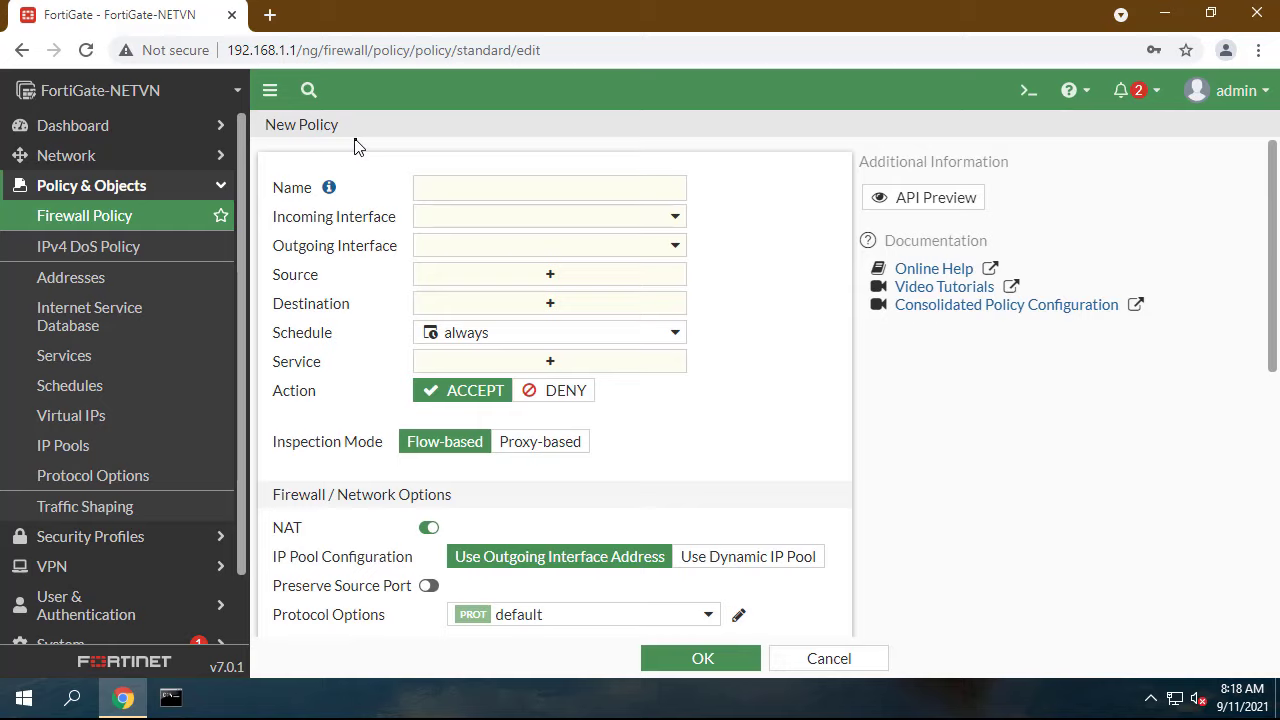
click(548, 188)
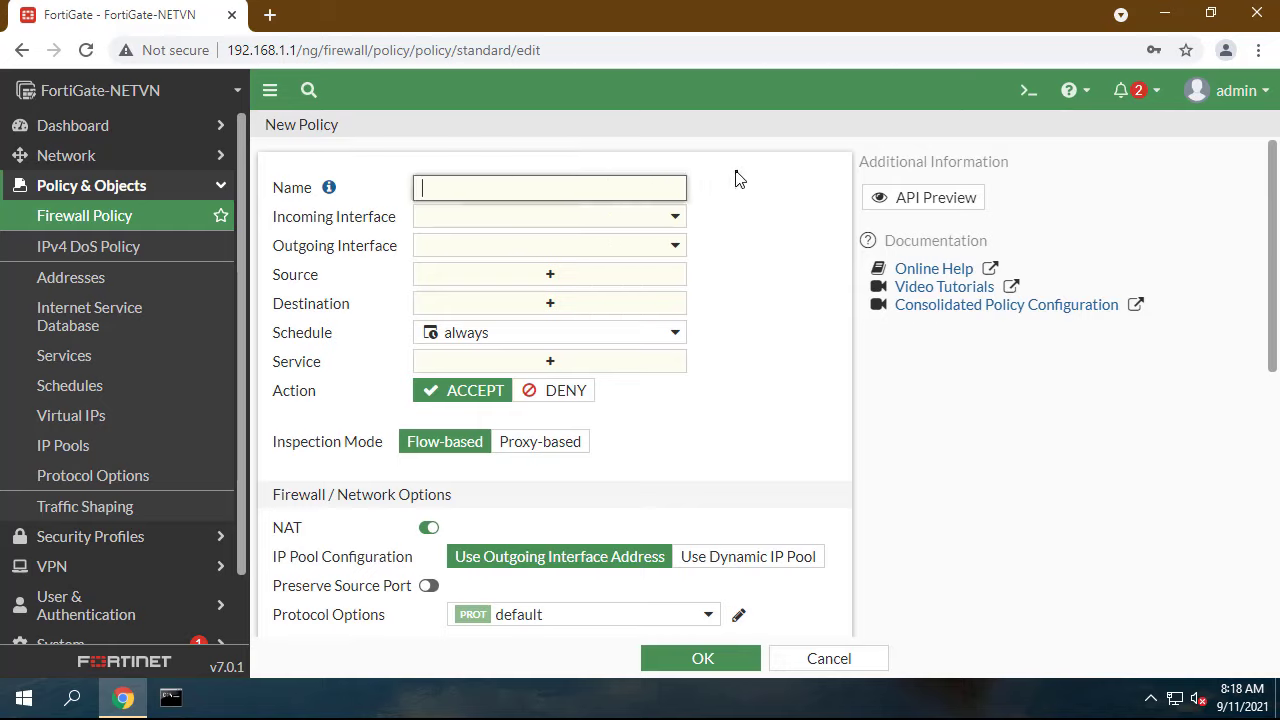
text(remote desktop)
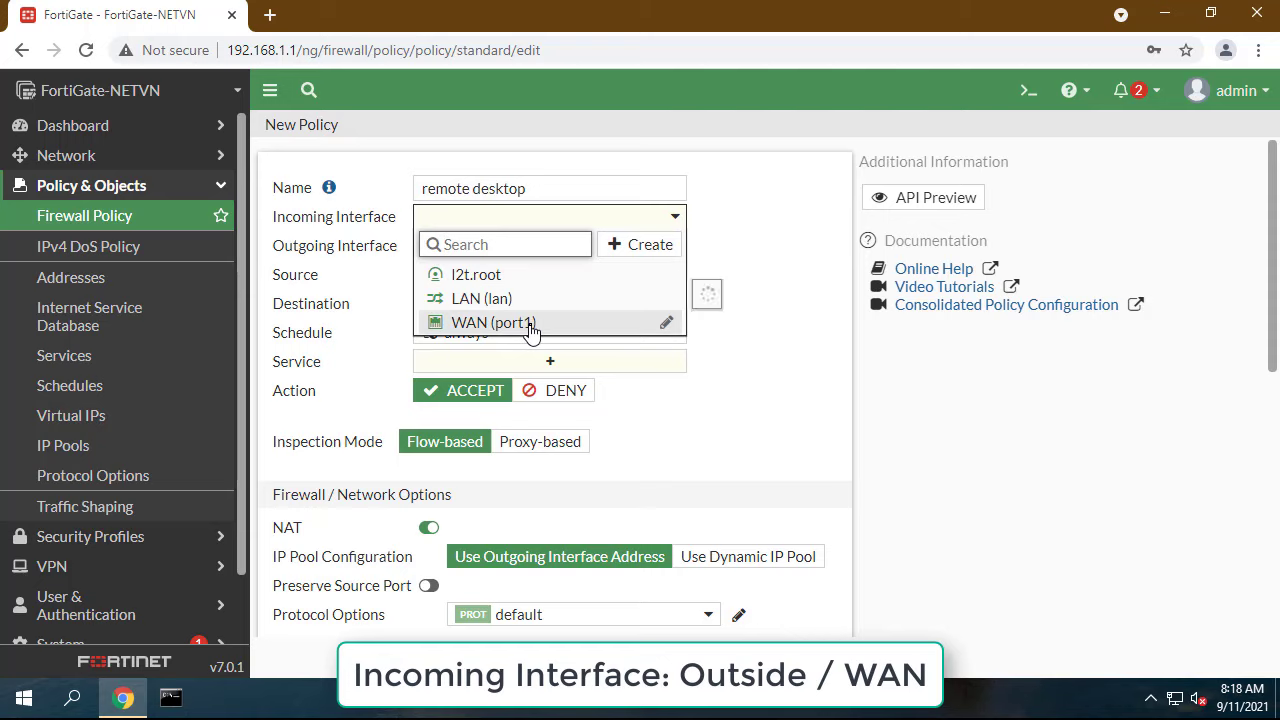
click(488, 322)
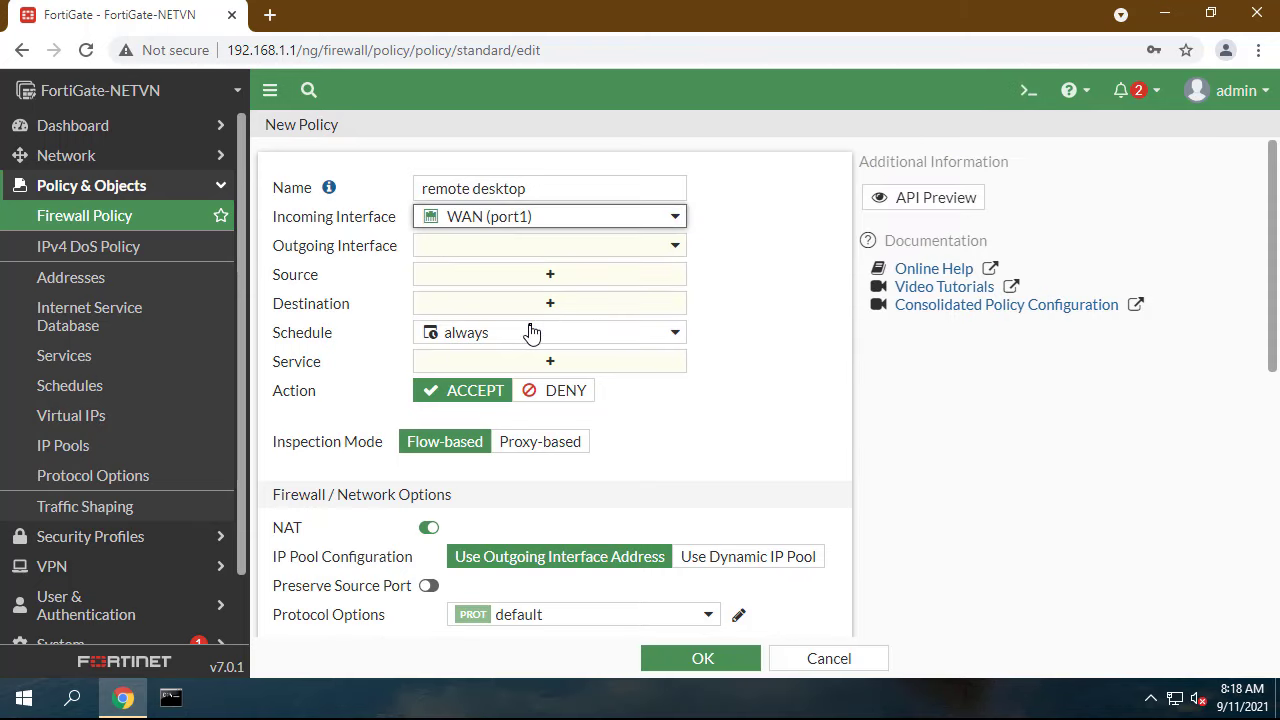
click(548, 244)
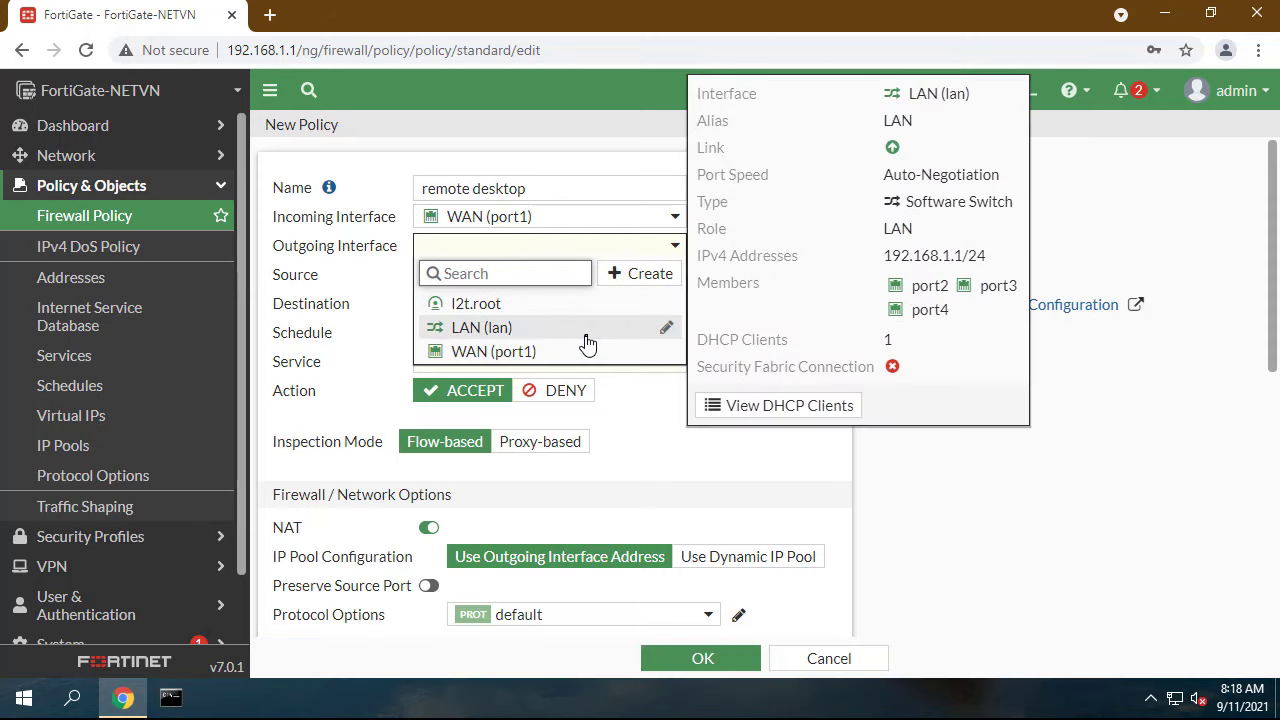
click(480, 328)
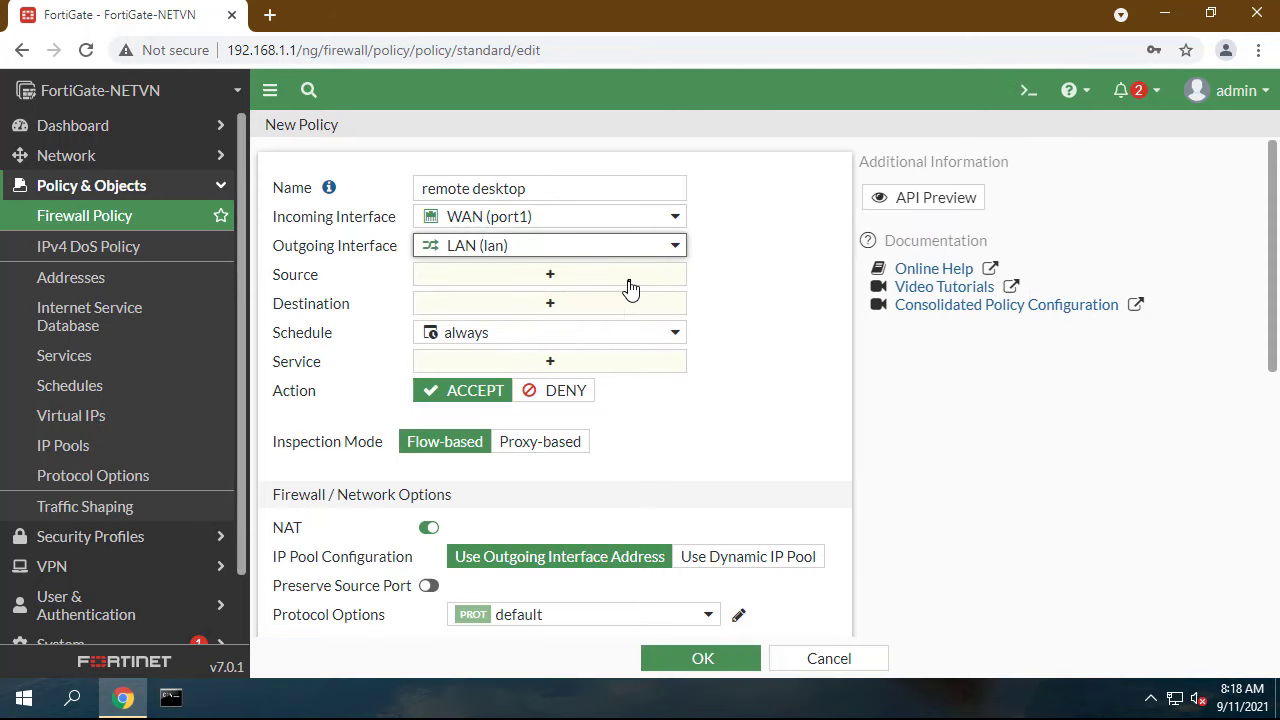
click(548, 274)
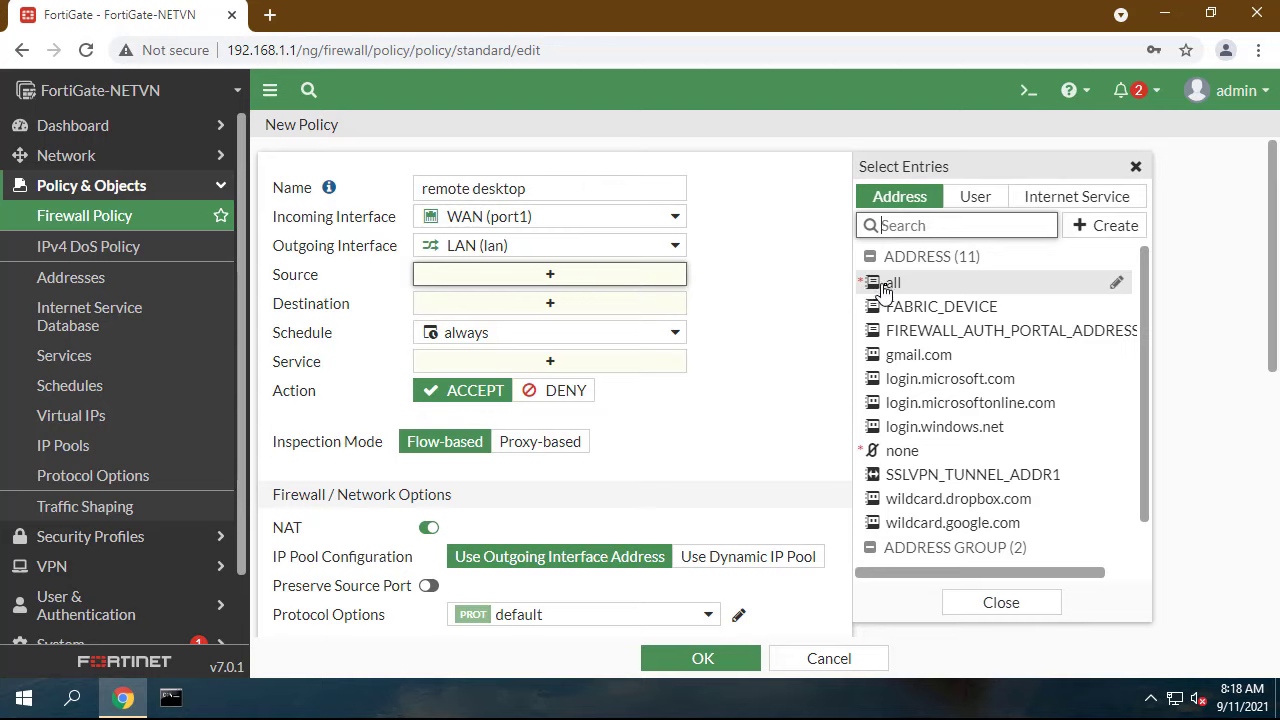
- Set source all, destination the remote desktop virtual IP, service ALL, and disable NAT
click(888, 284)
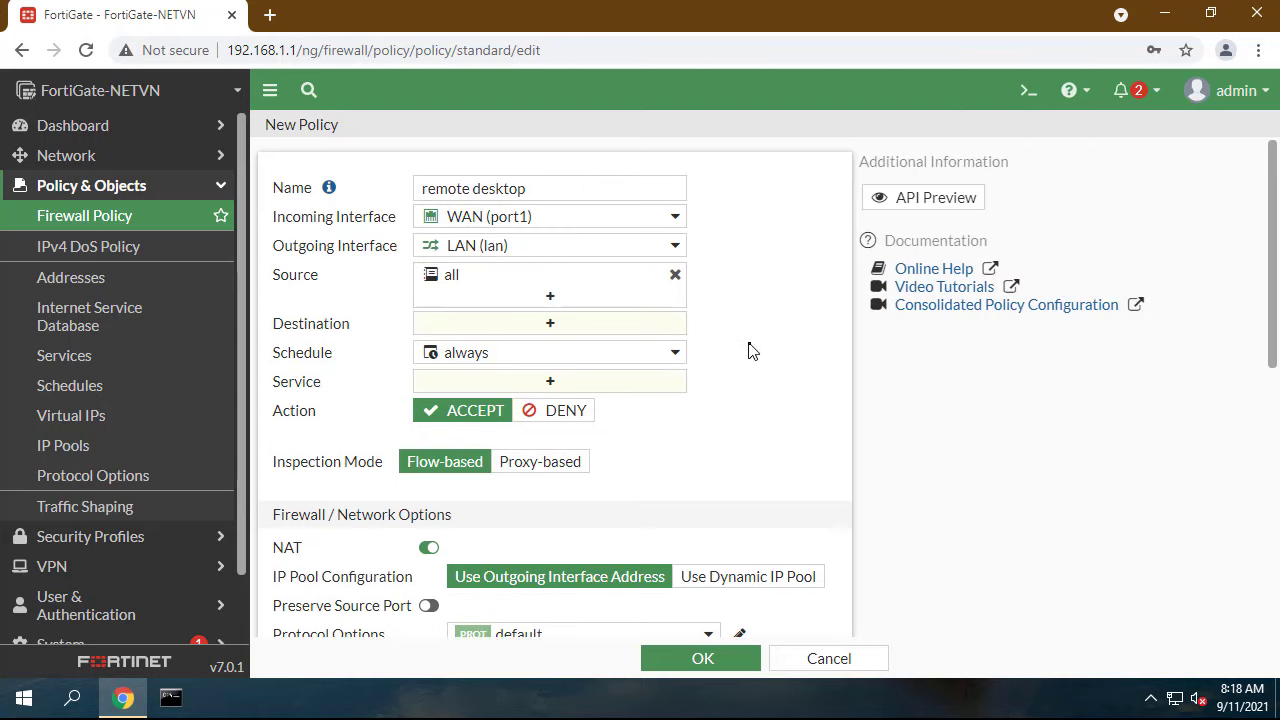
click(548, 324)
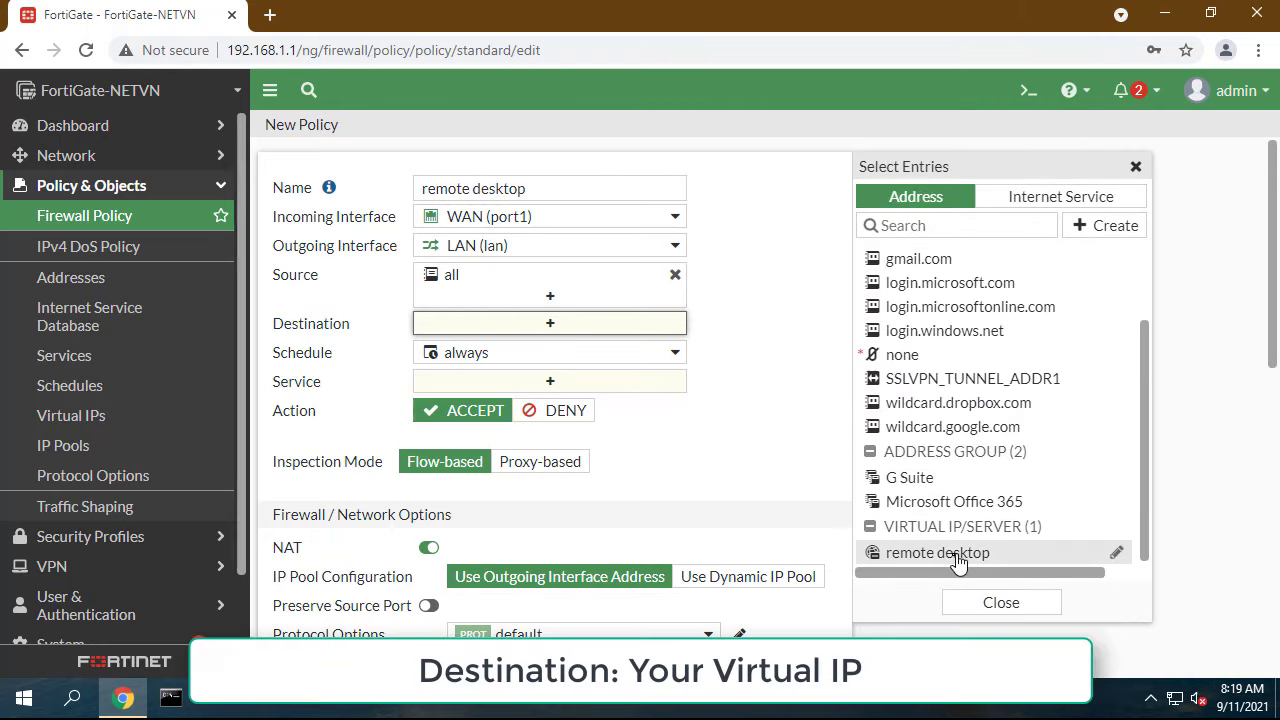
click(956, 552)
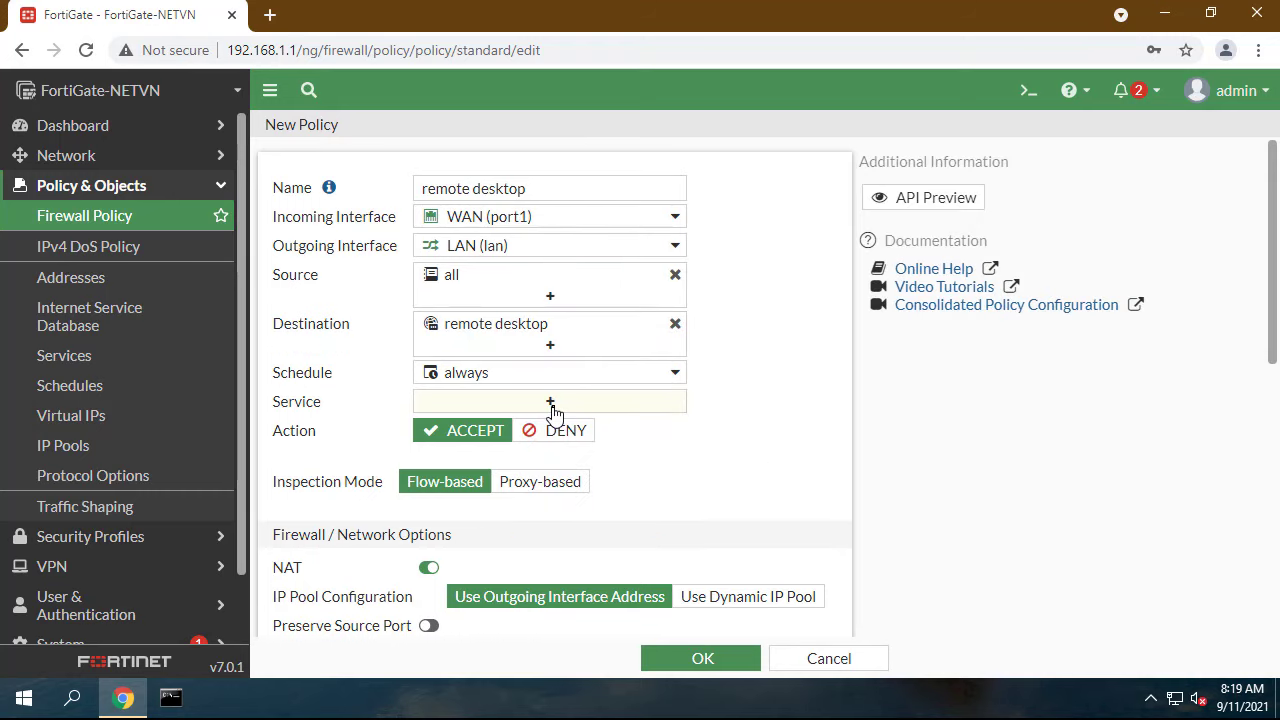
click(548, 400)
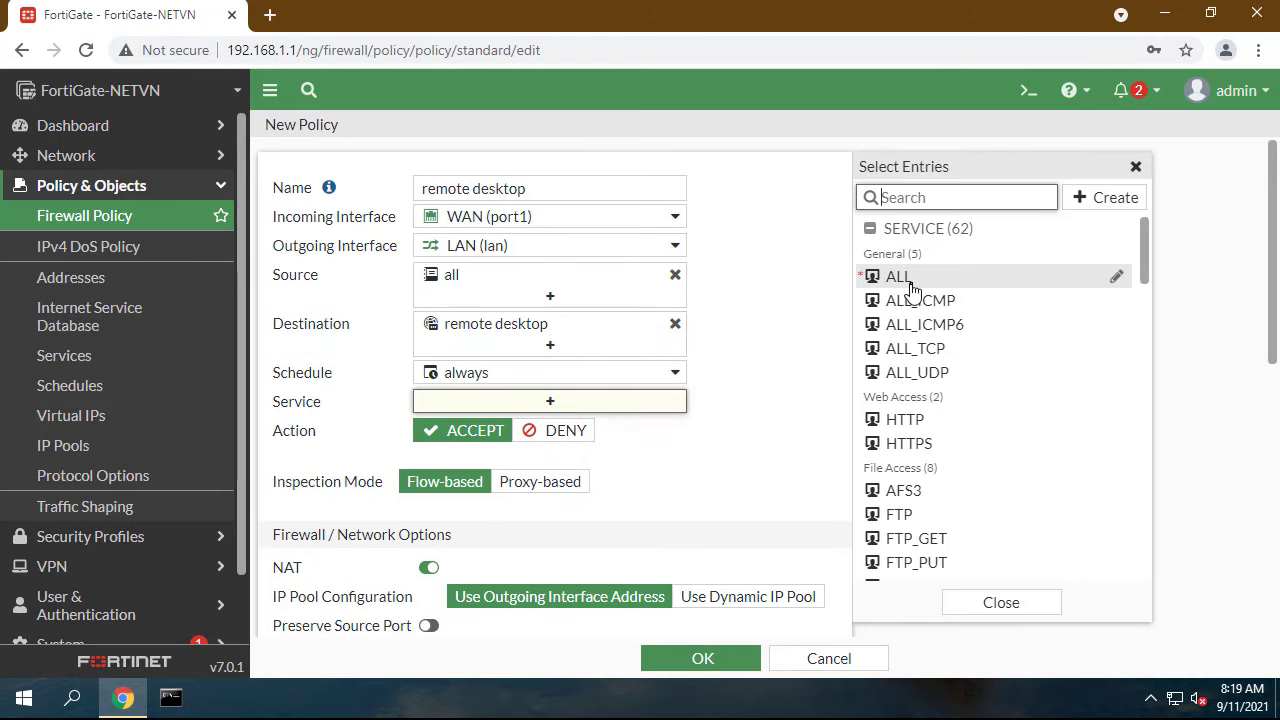
click(896, 276)
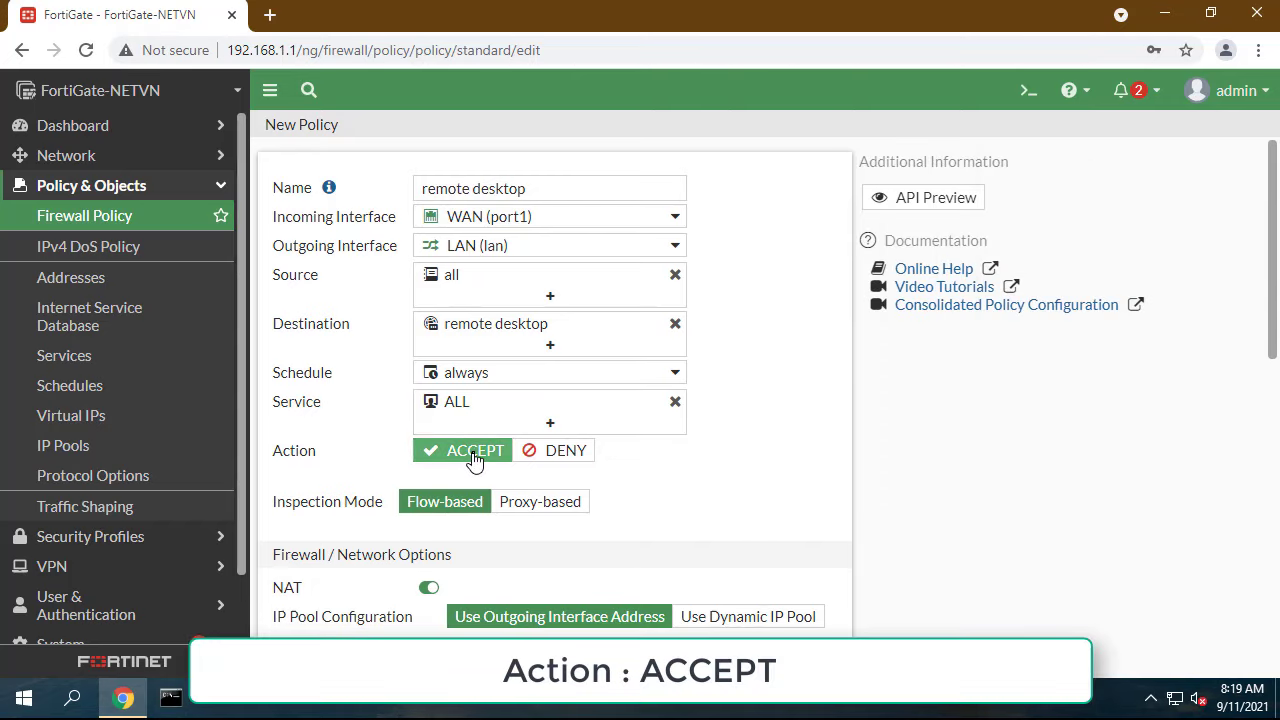
mouse_move(476, 488)
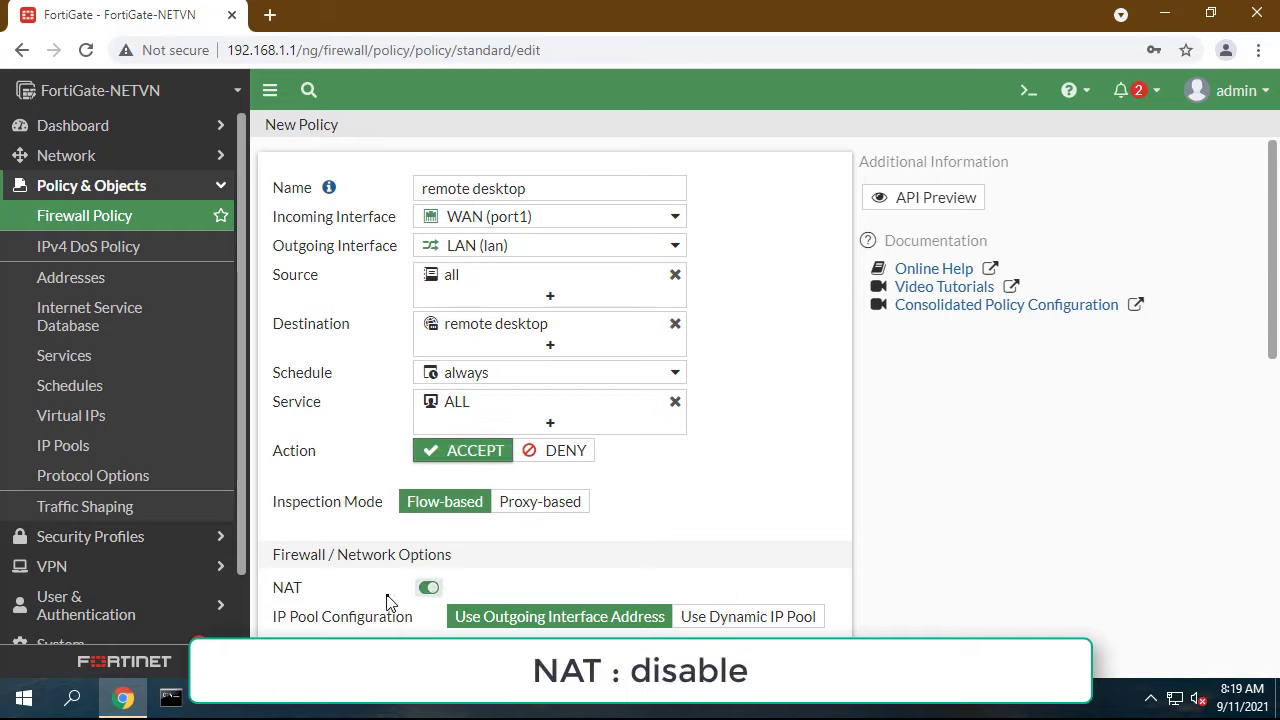
click(428, 588)
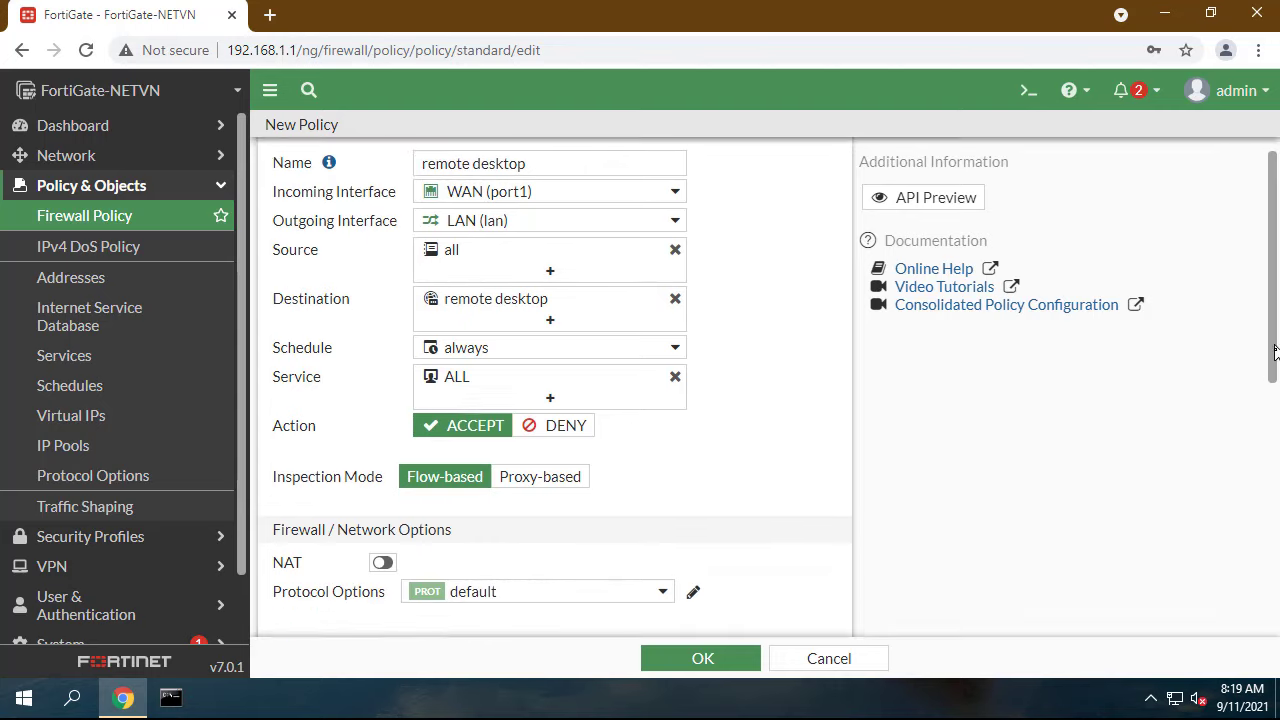
- Save the remote desktop policy so it lists under WAN (port1) → LAN (lan)
scroll(down, 3)
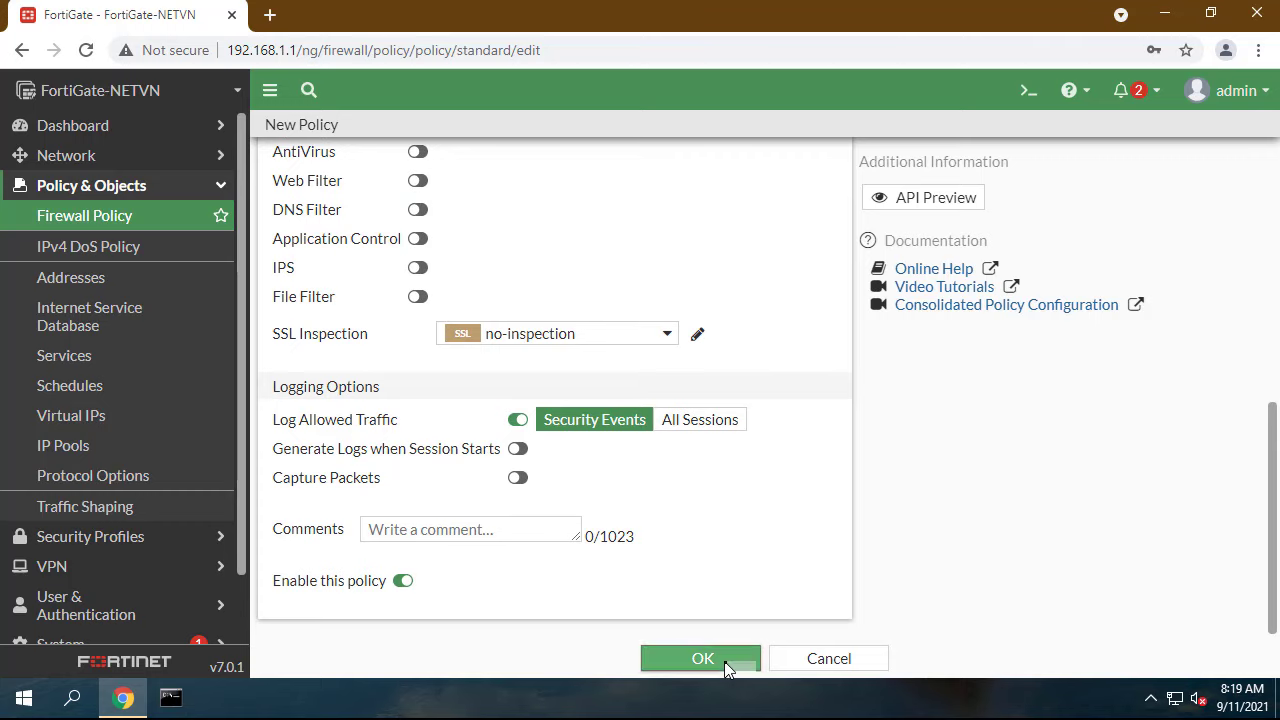
click(700, 656)
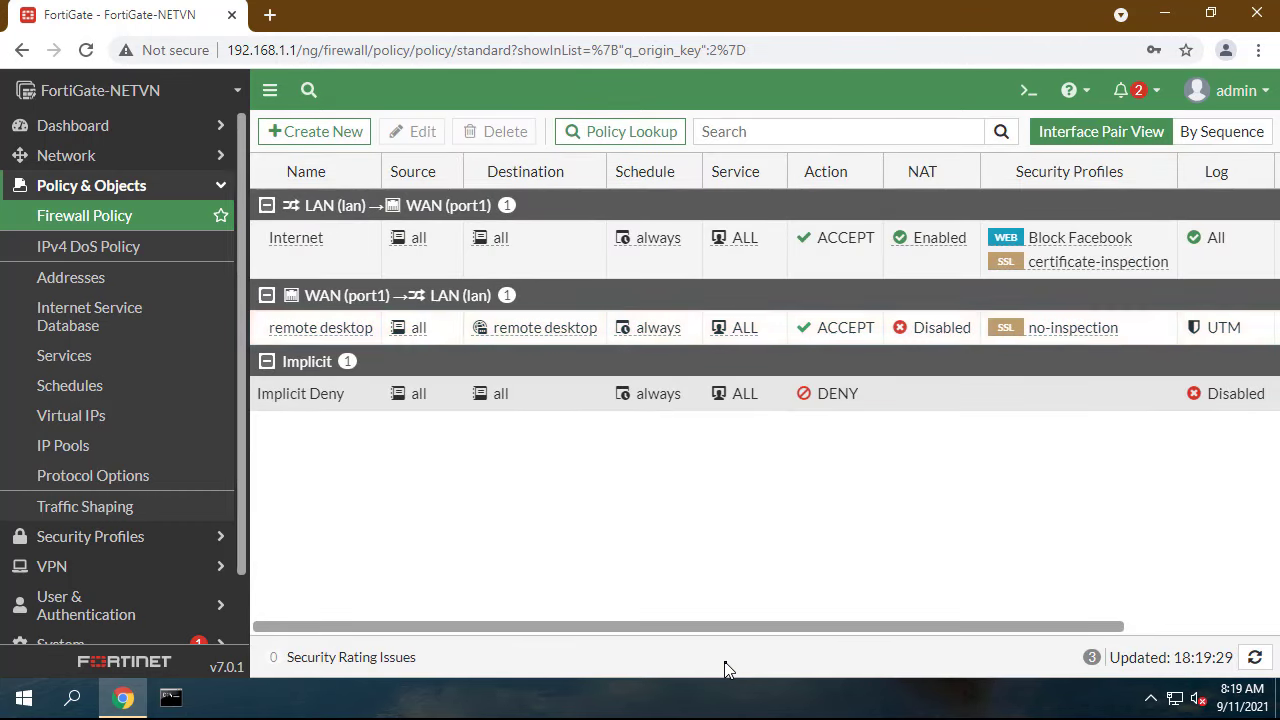
- Review the saved remote desktop policy row, then go to Network > Interfaces
click(320, 328)
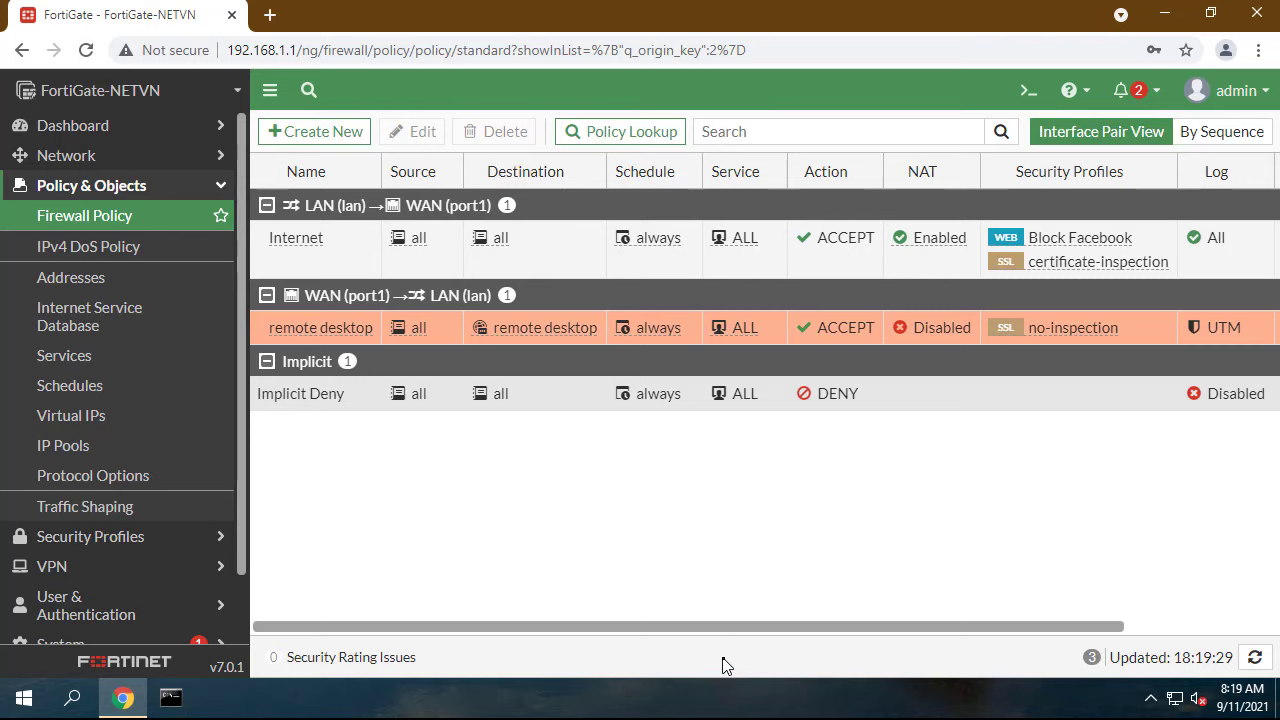
click(68, 156)
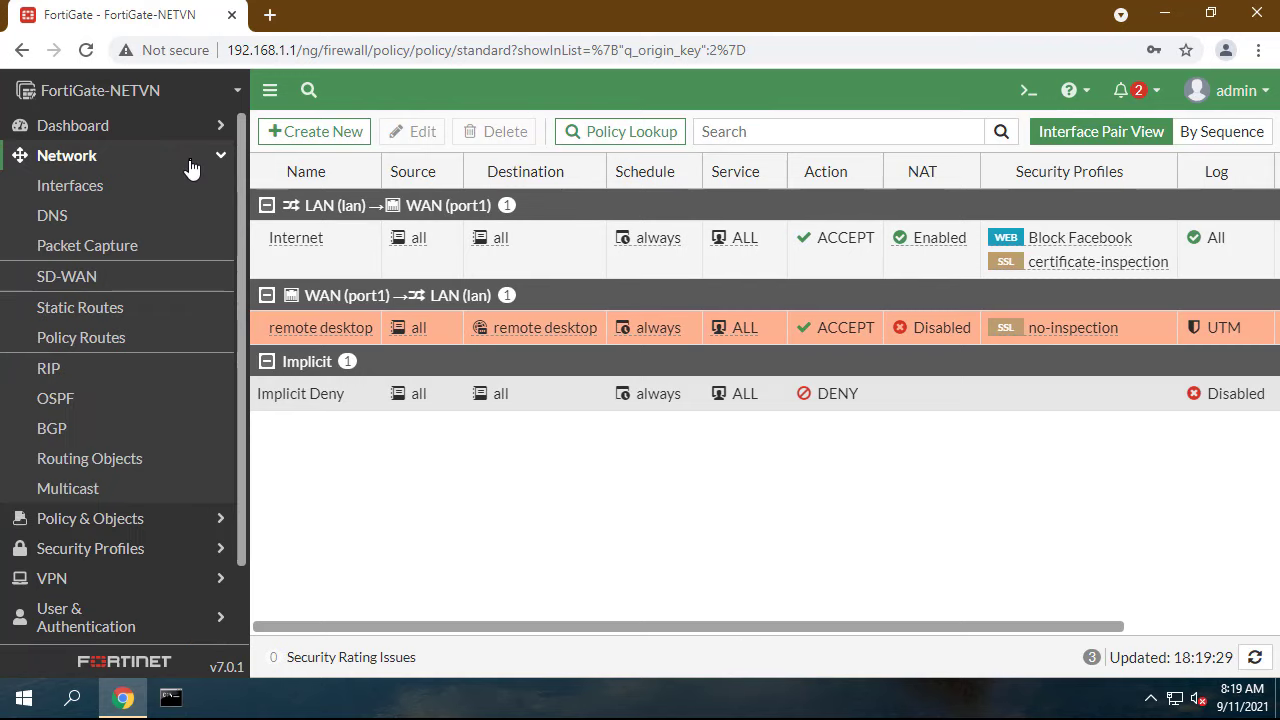
click(70, 184)
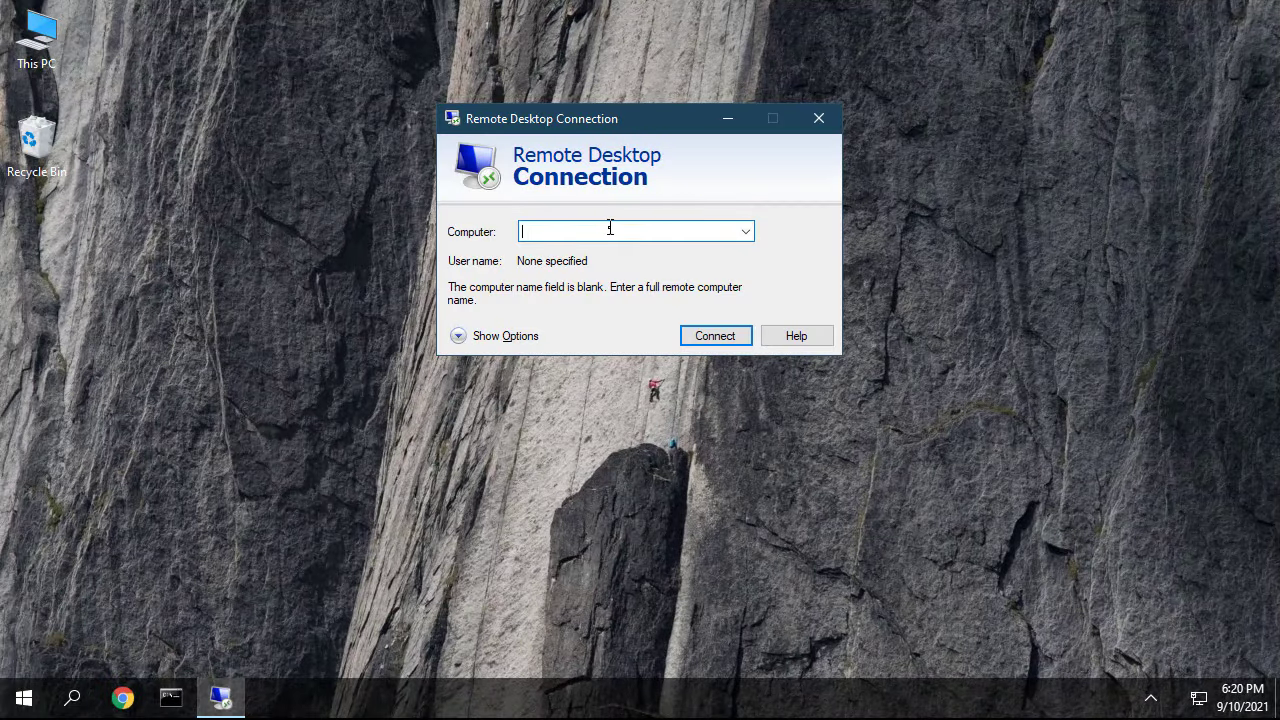
- Connect Remote Desktop to 14.238.25.9 and sign in as Administrator
text(14.238.25.9)
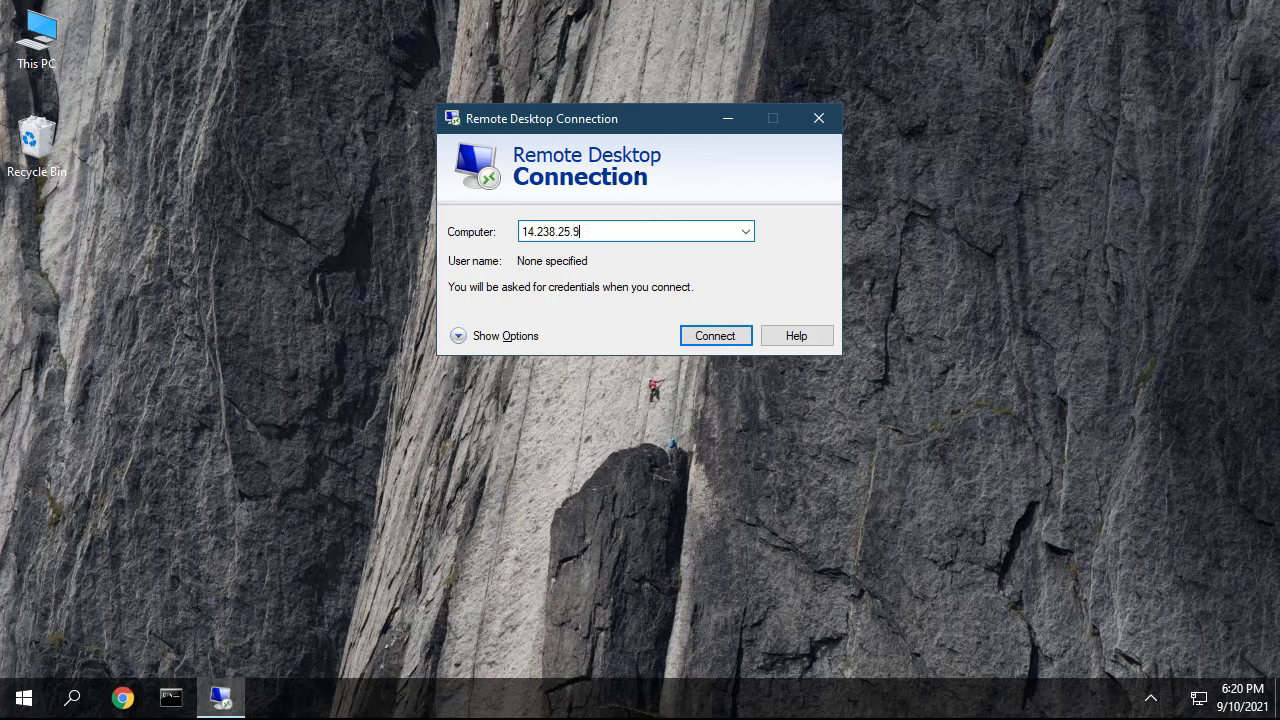
click(716, 336)
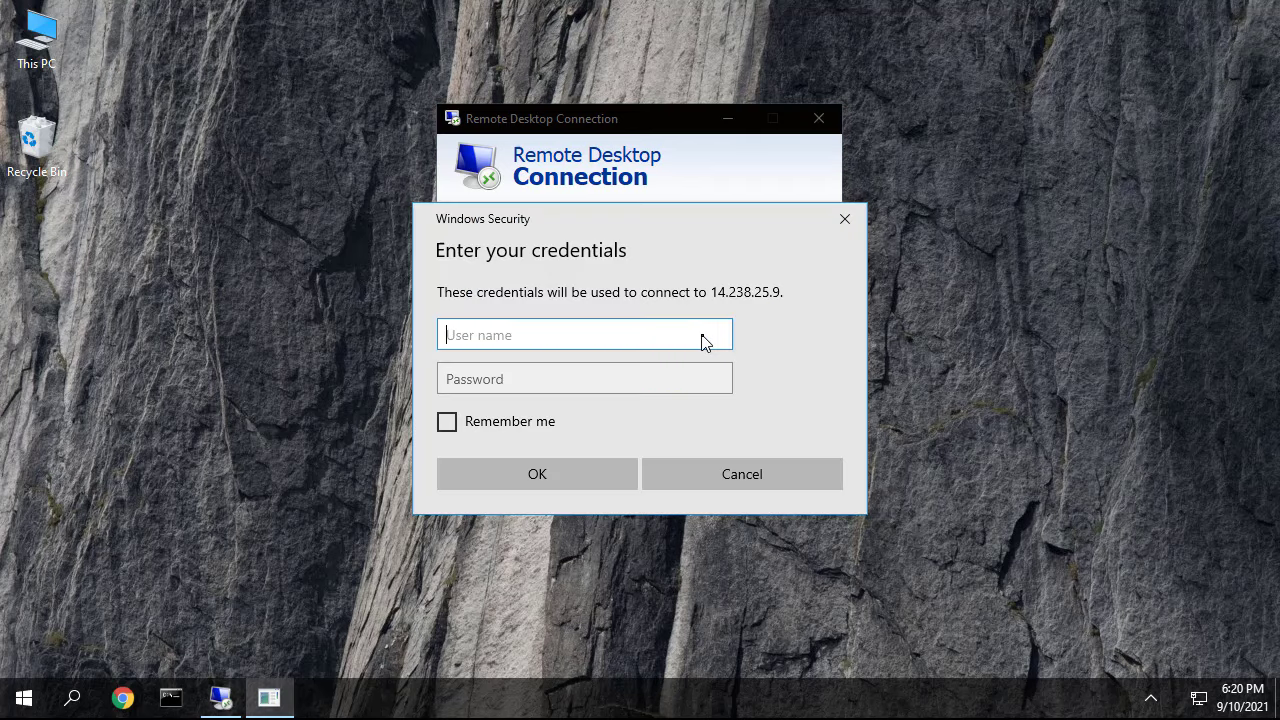
text(Administra)
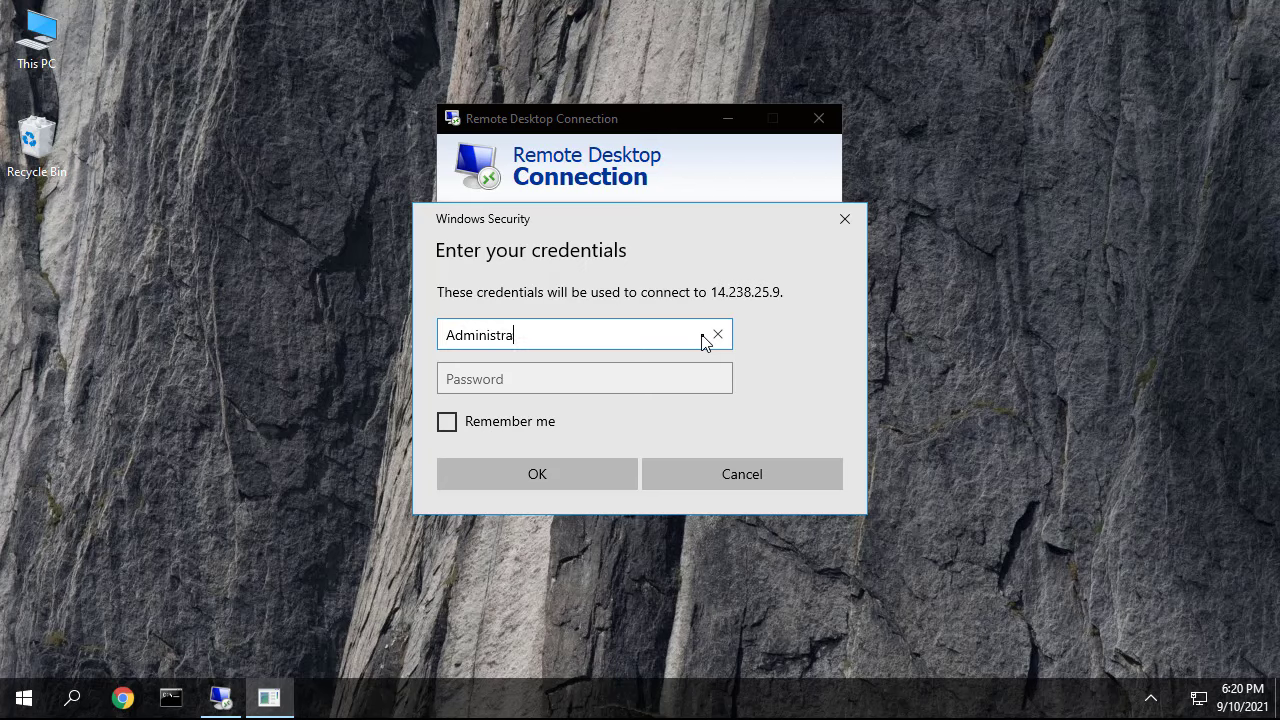
click(536, 474)
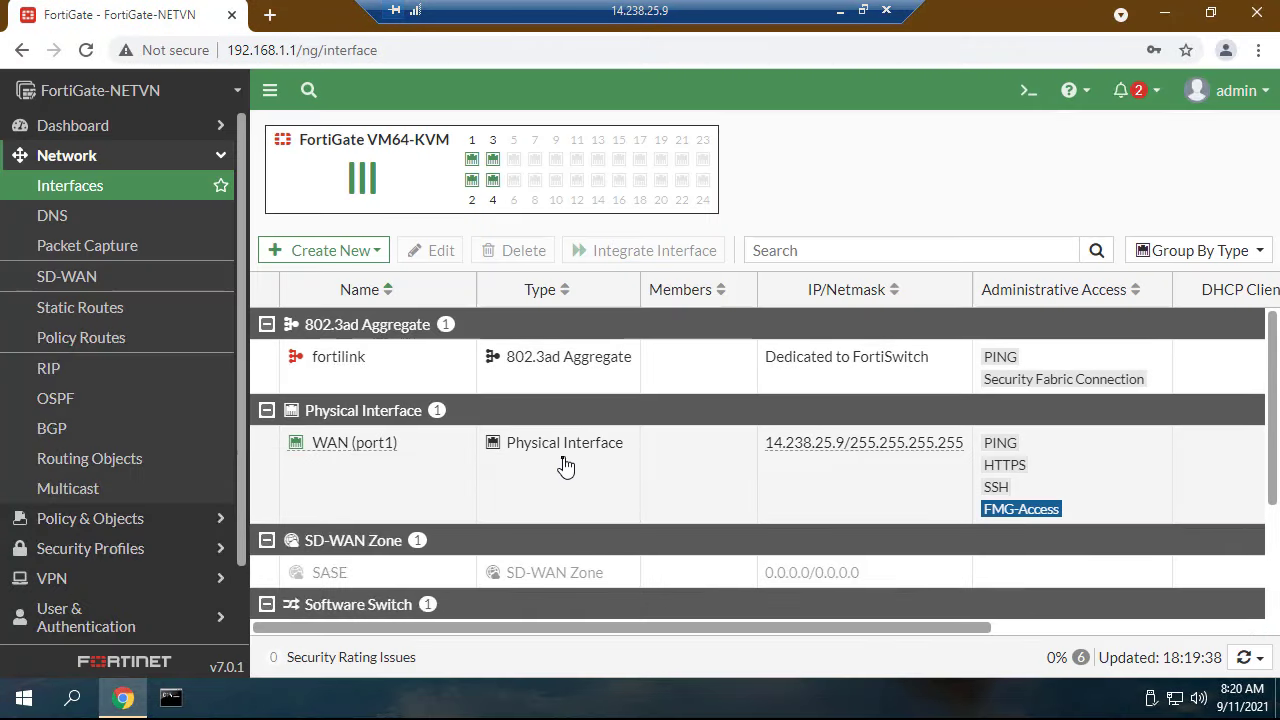
- Show the Virtual IPs list confirming the 'remote desktop' VIP has 13 hits
click(66, 156)
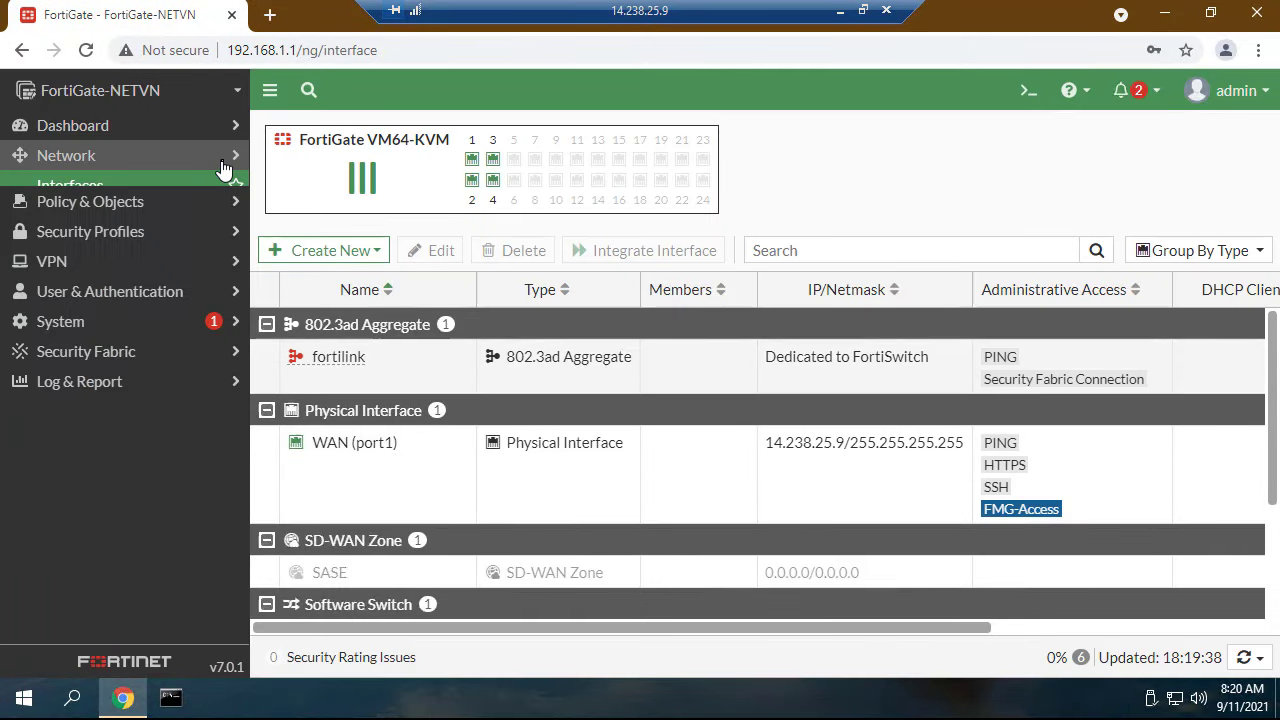
click(92, 184)
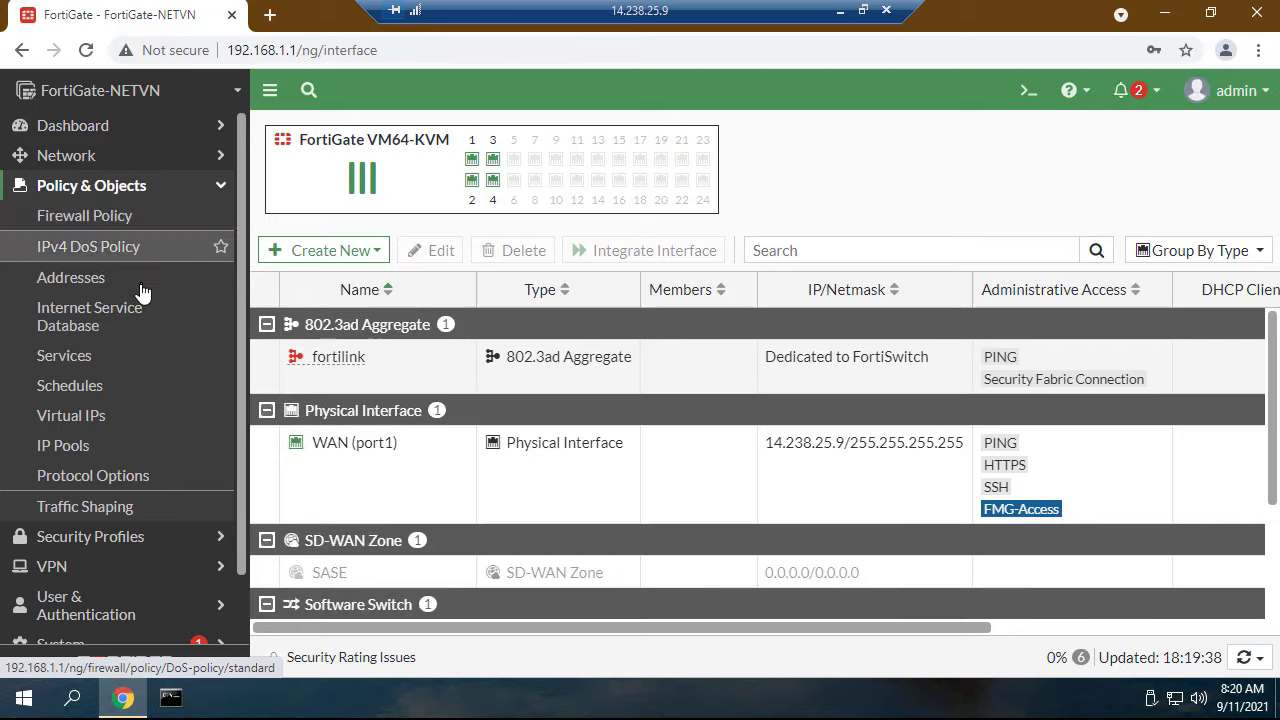
click(72, 414)
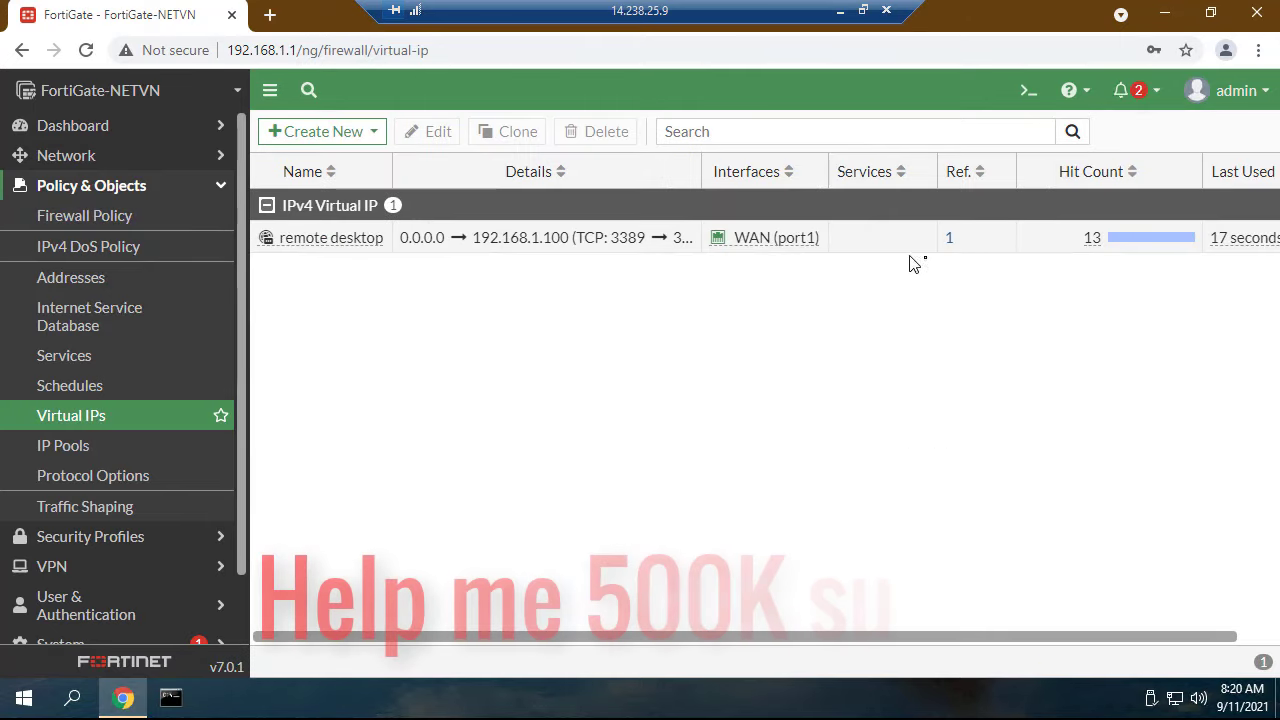